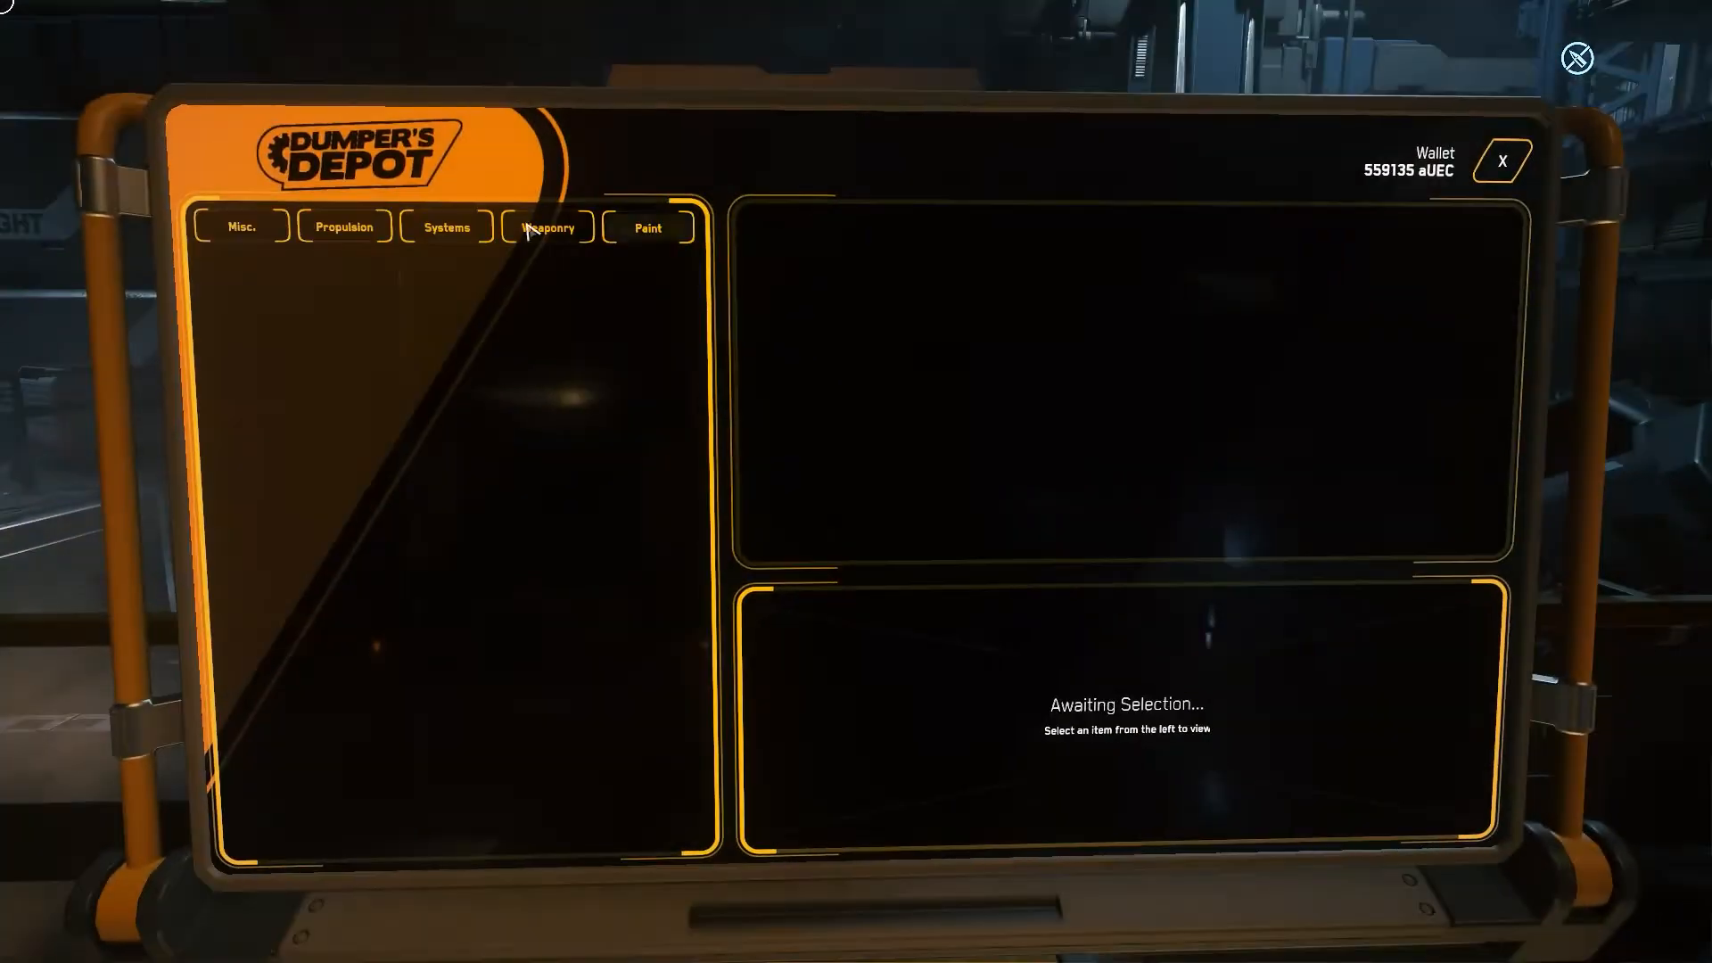
- Browse the Misc., Propulsion and Systems categories, viewing mining laser heads, quantum drives and coolers
{"action": "left_click", "coordinate": [241, 226]}
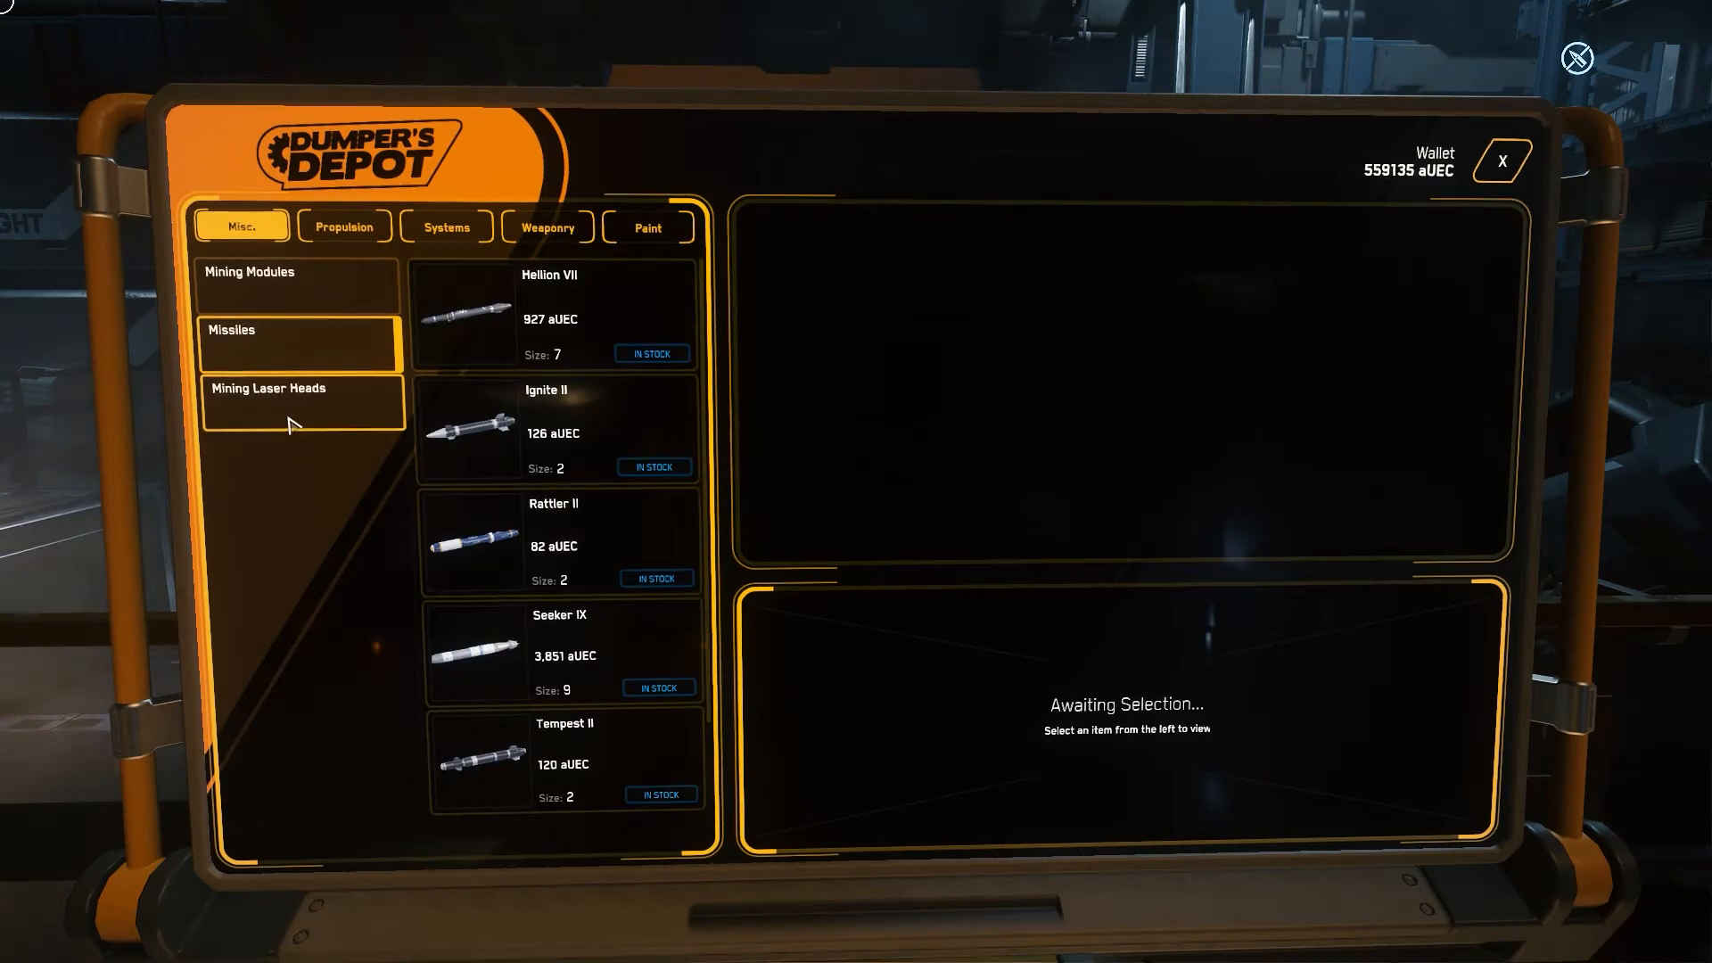
{"action": "left_click", "coordinate": [304, 398]}
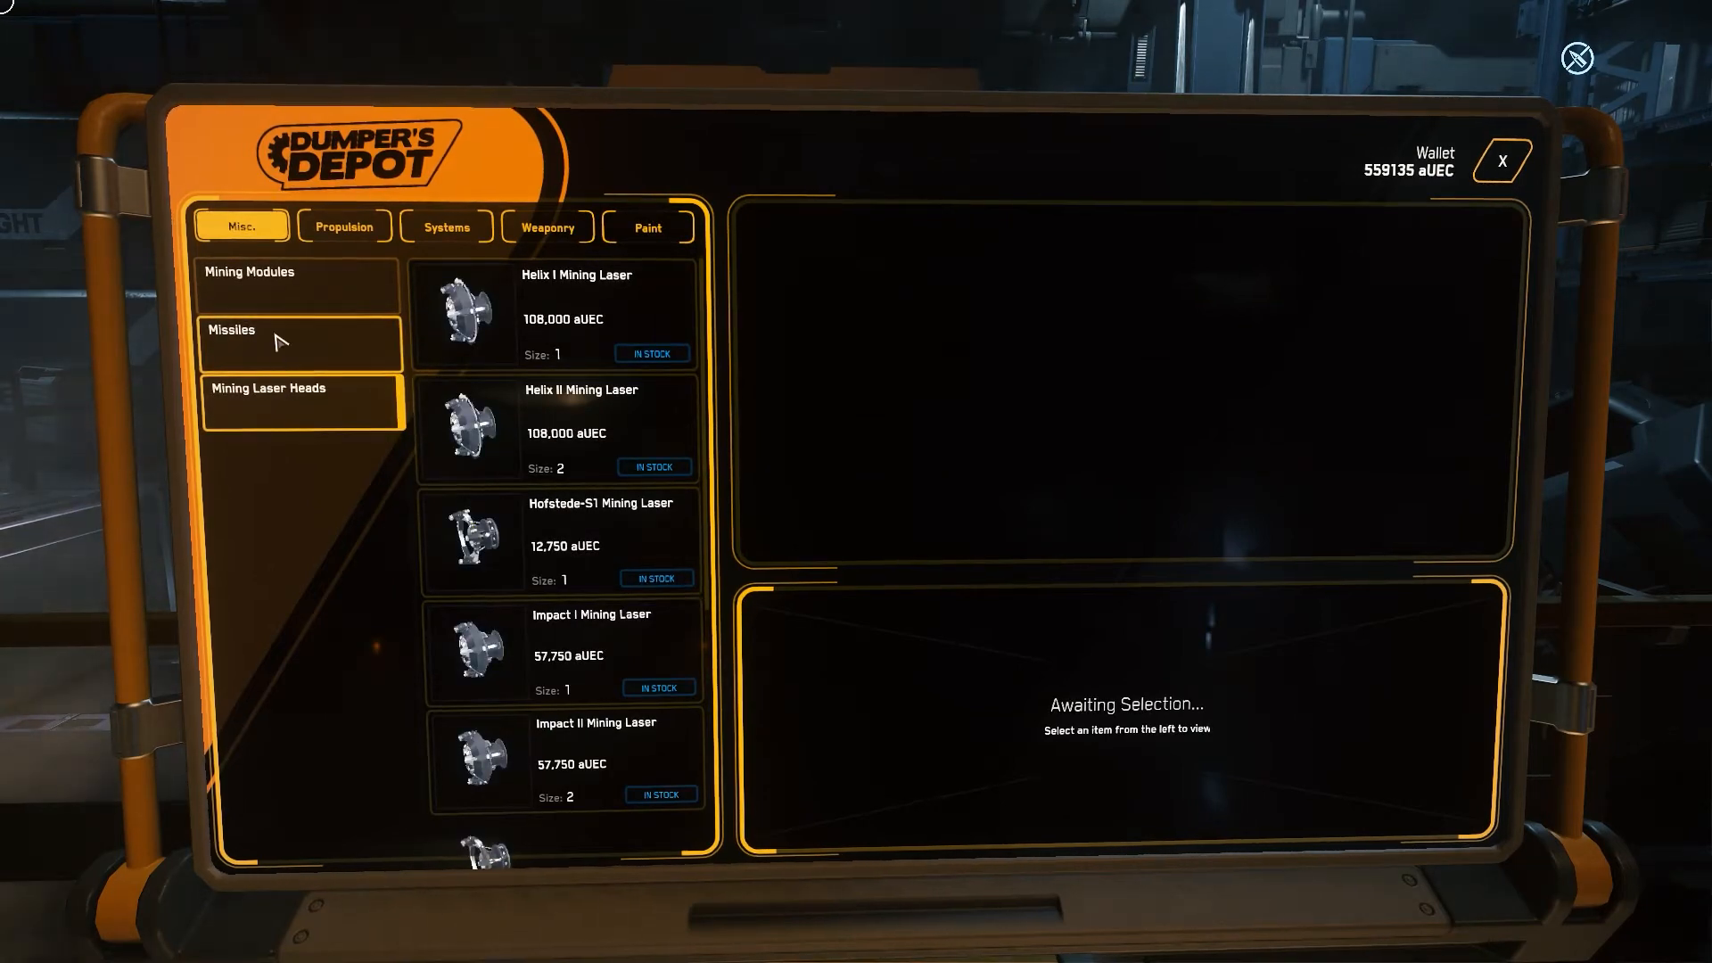
{"action": "left_click", "coordinate": [344, 227]}
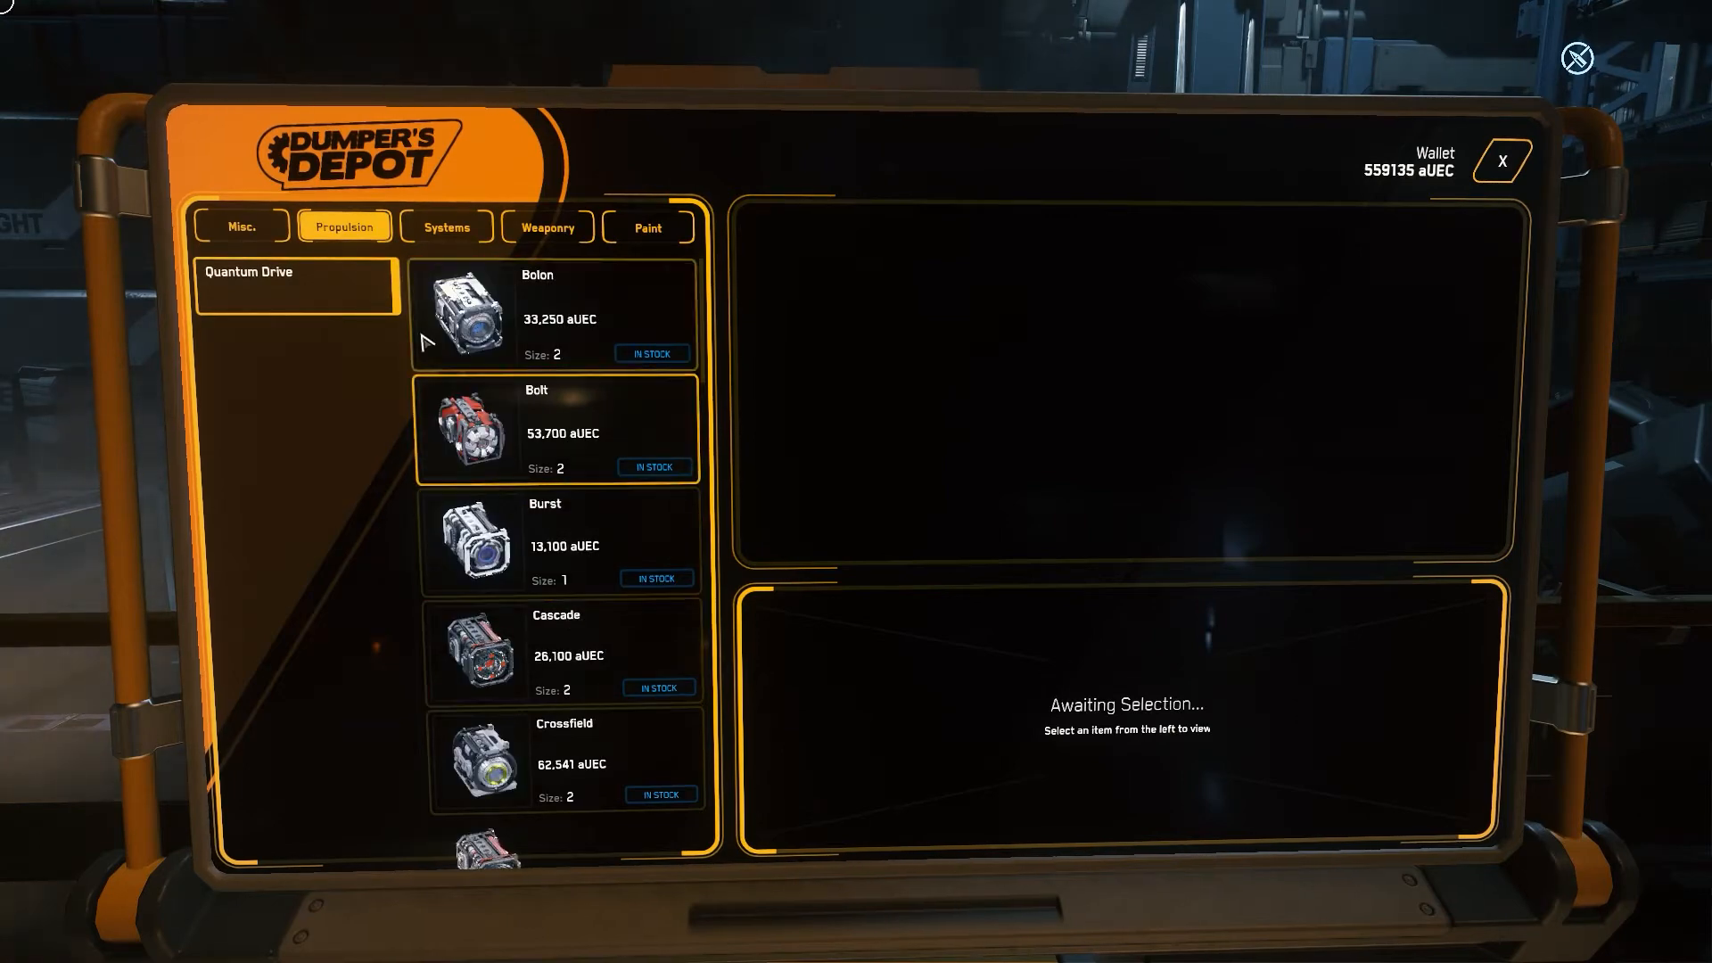
{"action": "left_click", "coordinate": [446, 227]}
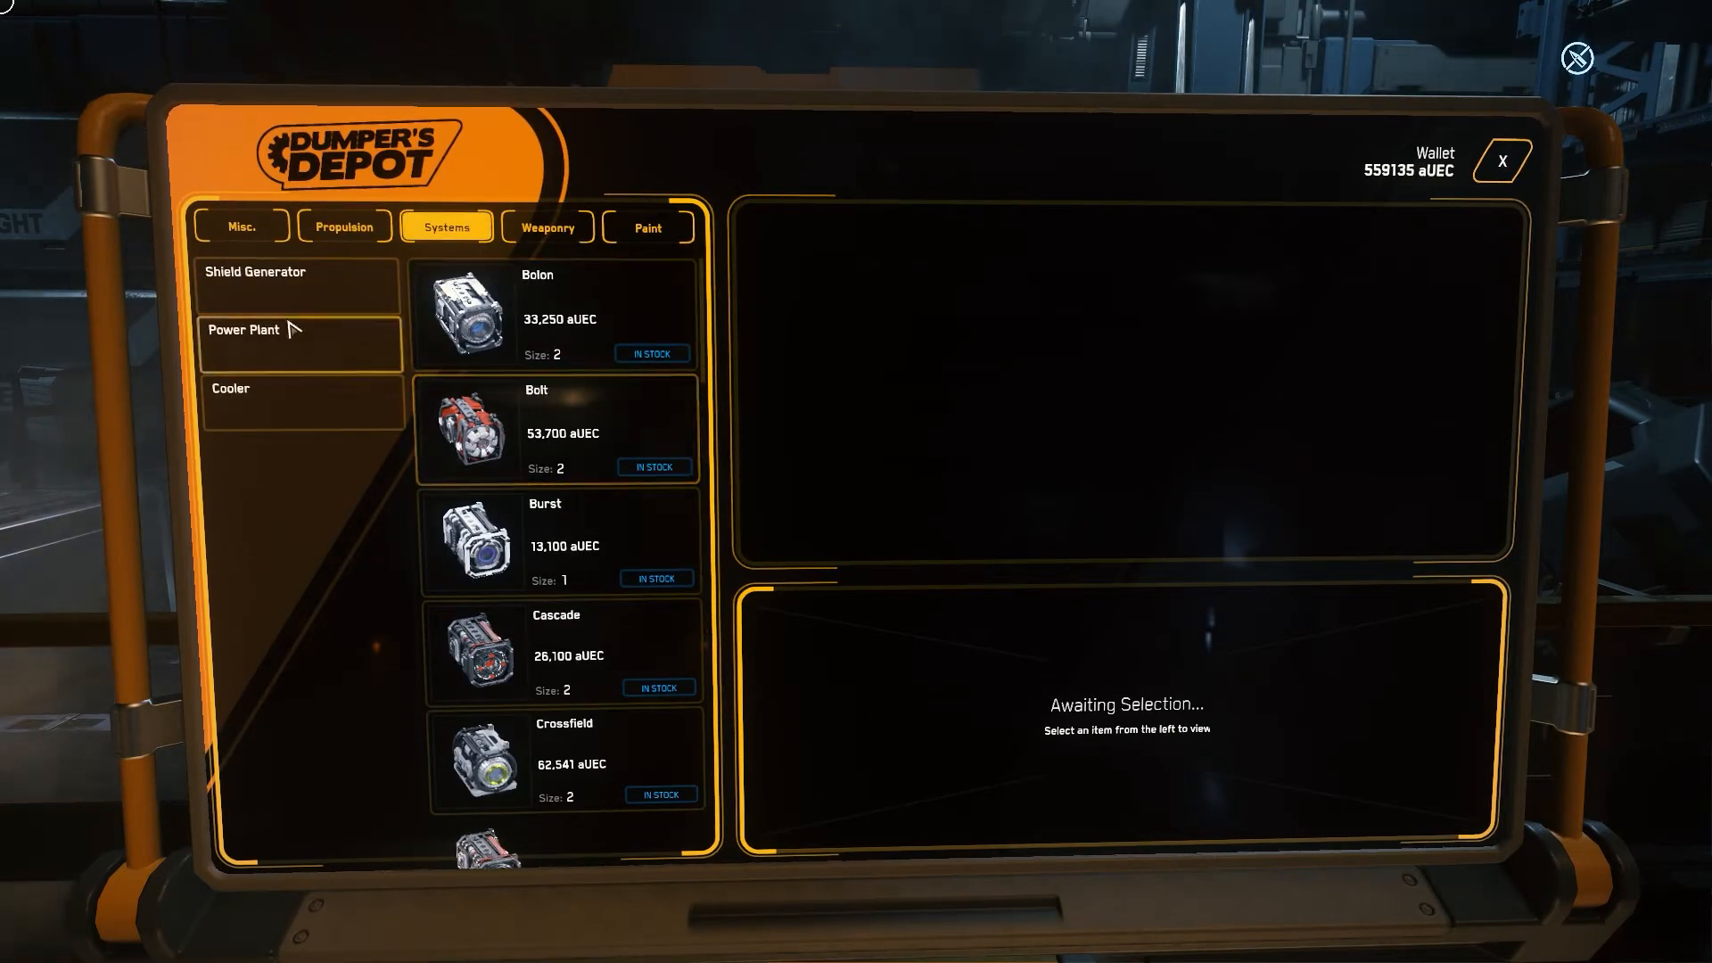
{"action": "left_click", "coordinate": [294, 278]}
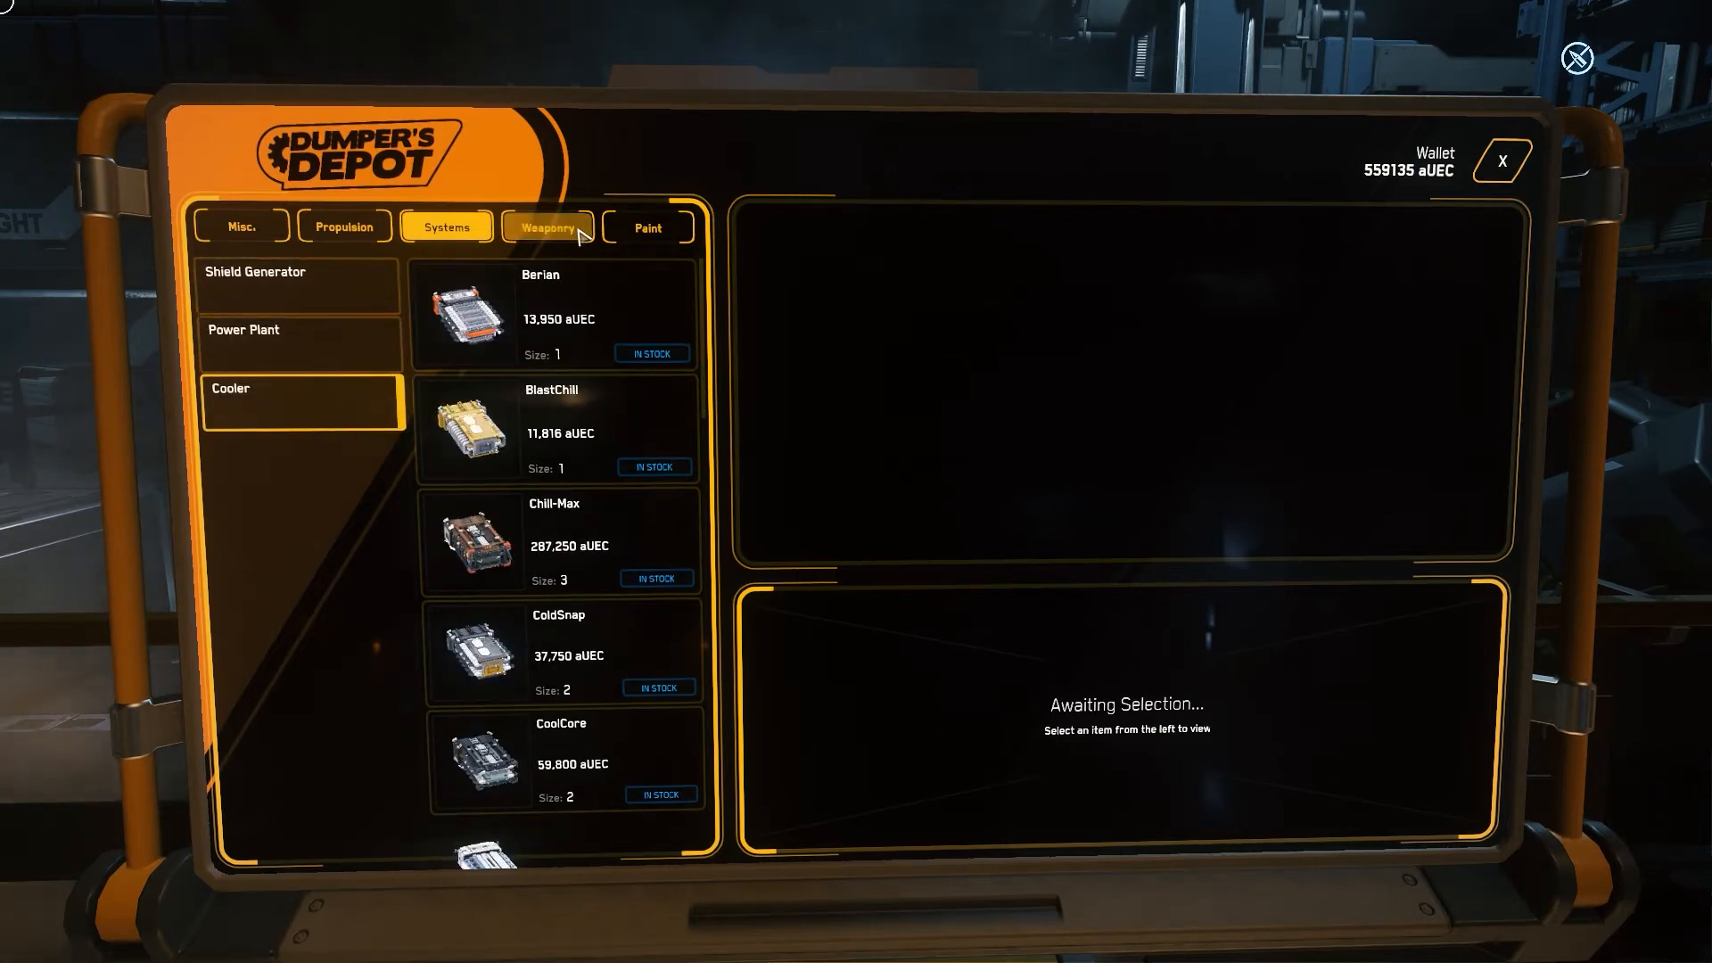
- Browse the Weaponry category and list the missile racks for sale
{"action": "left_click", "coordinate": [546, 226]}
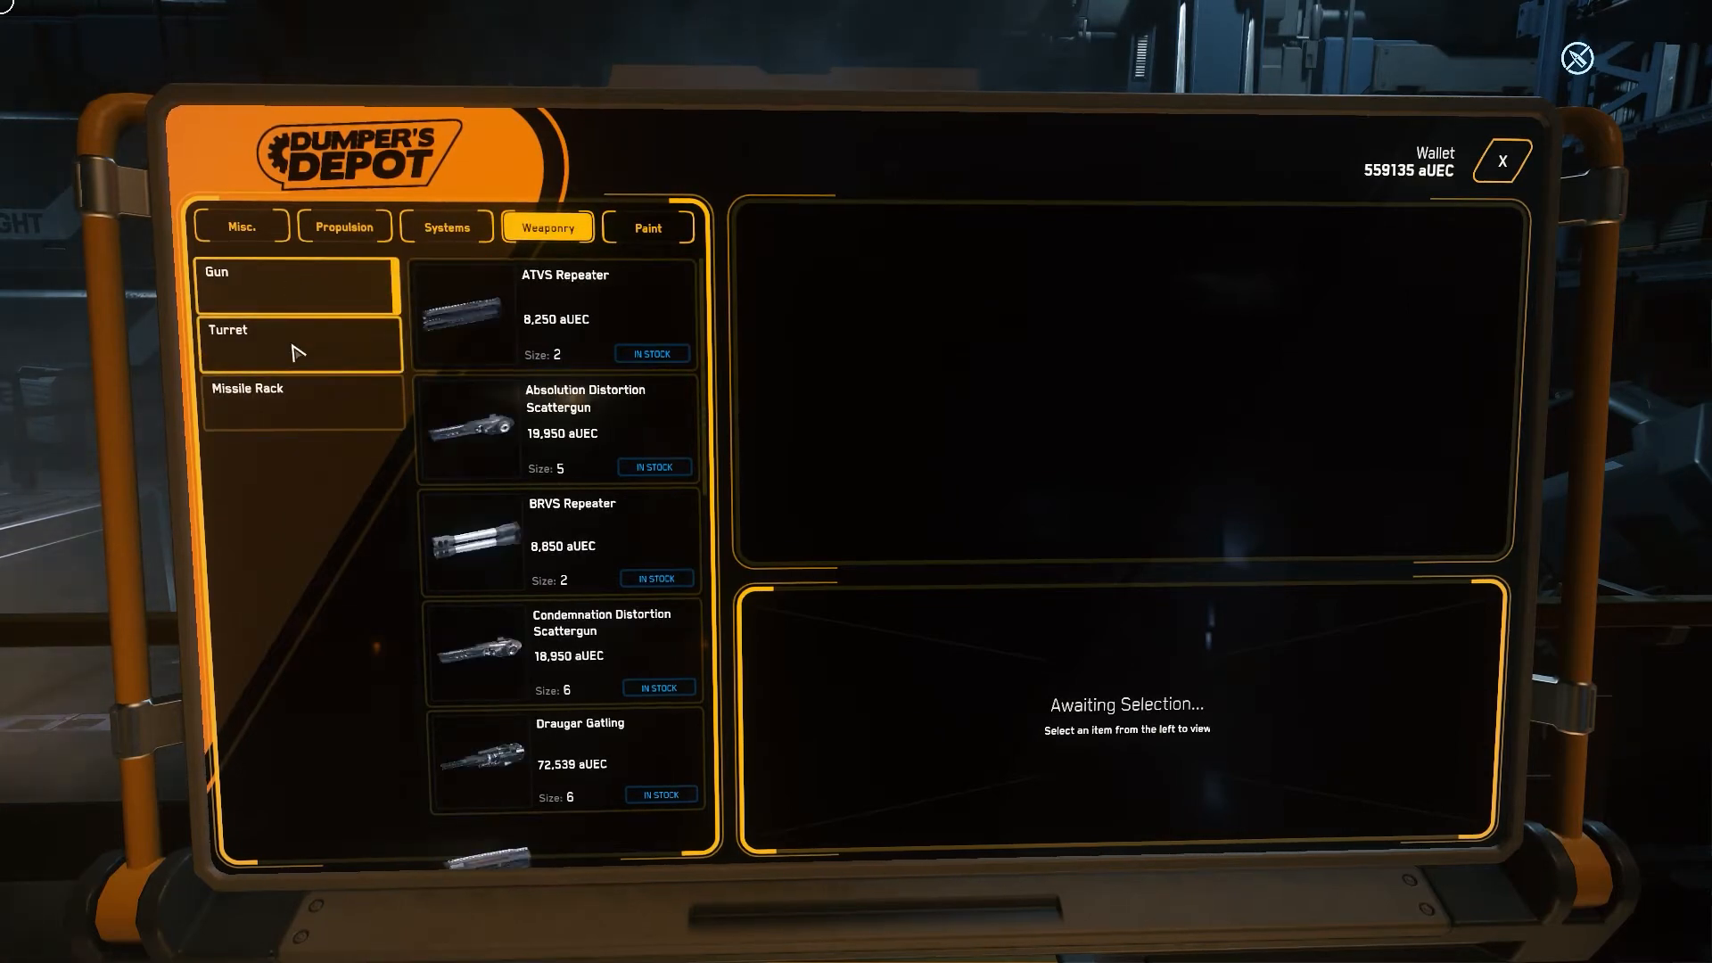
{"action": "left_click", "coordinate": [248, 389]}
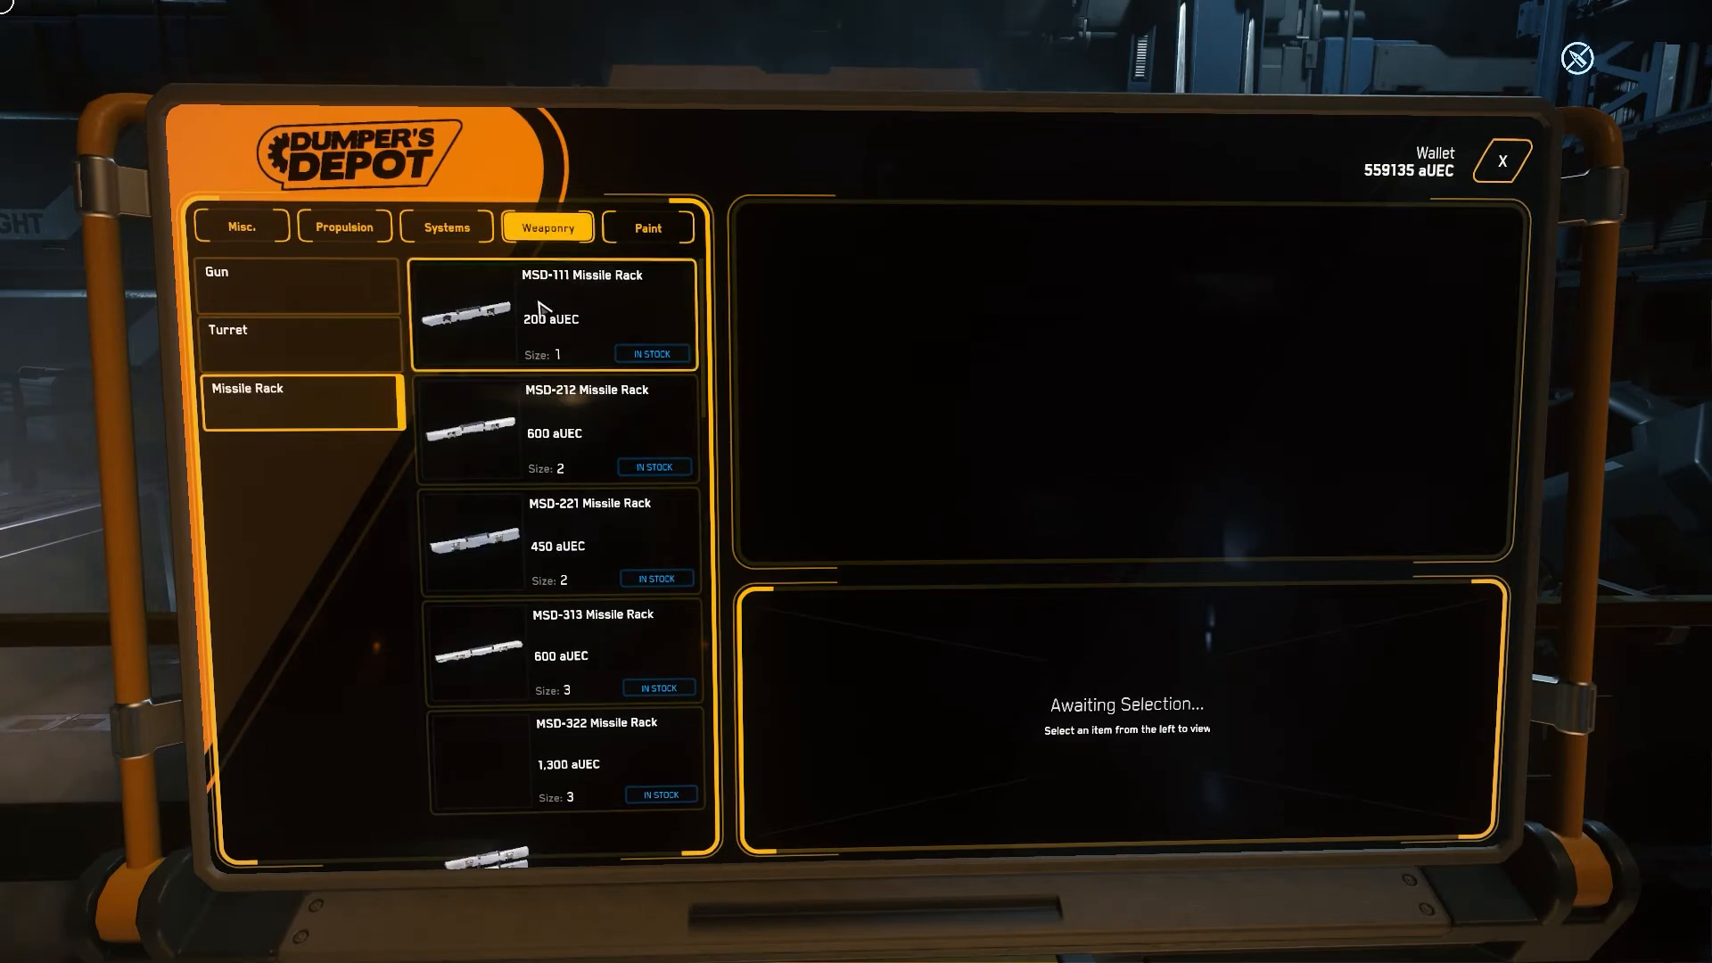
{"action": "left_click", "coordinate": [647, 227]}
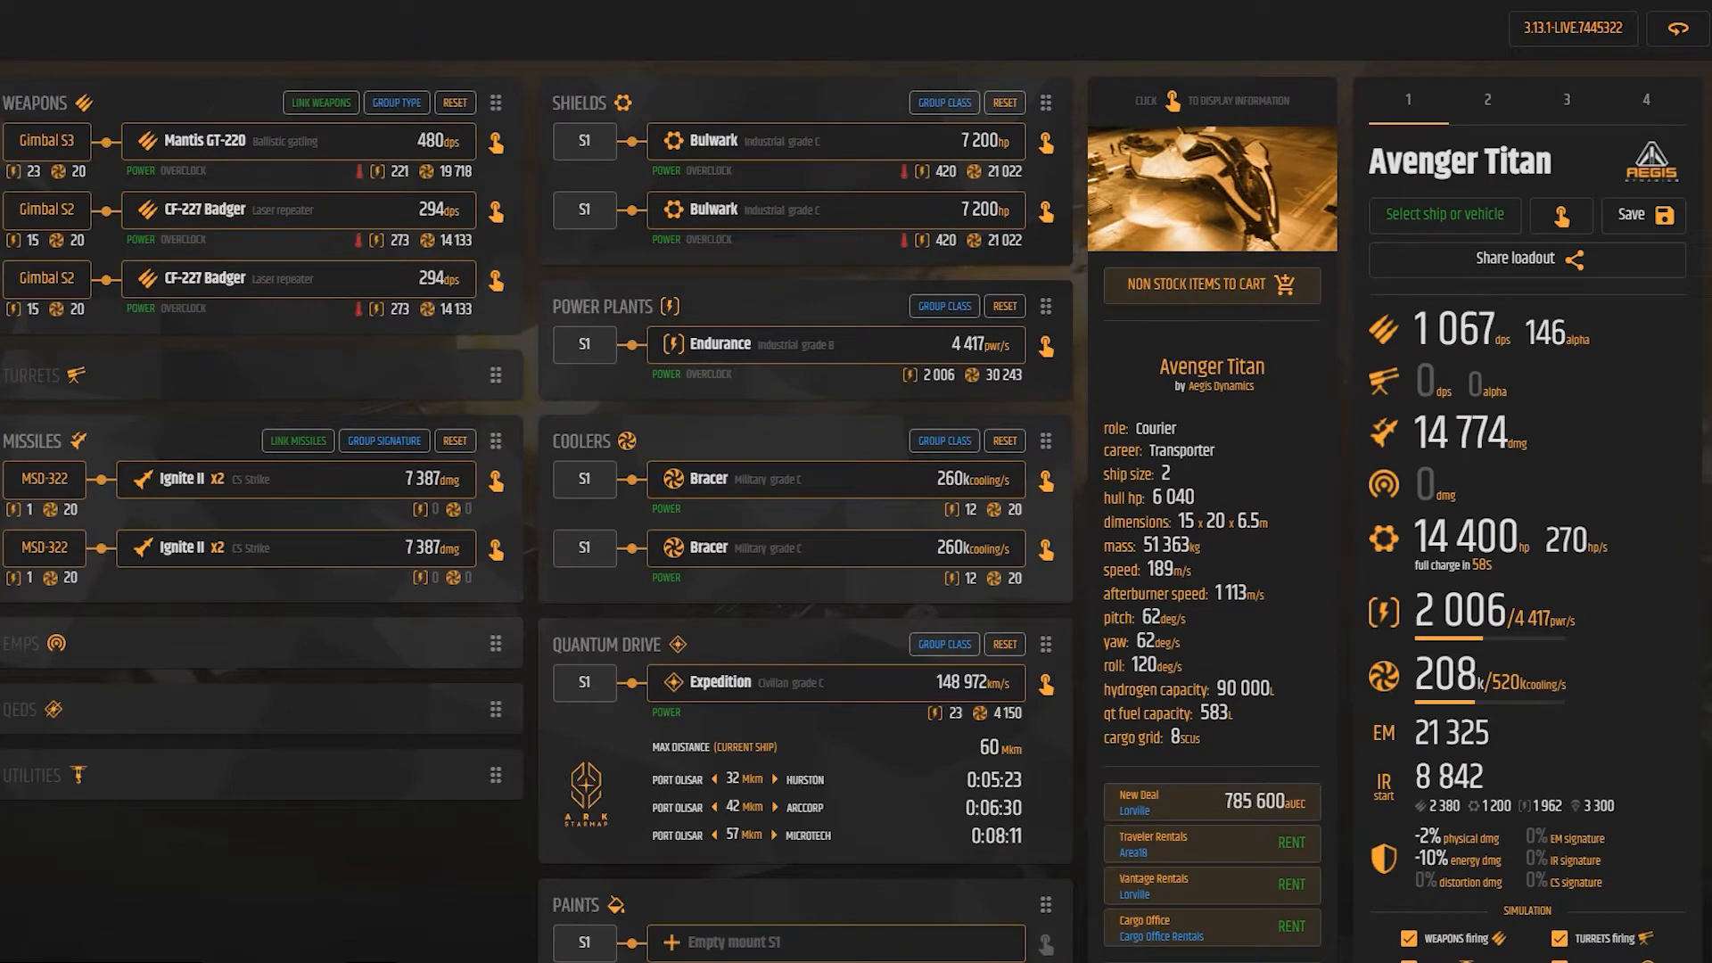
- Try the civilian Burst and Rush quantum drives in the Avenger Titan's drive slot
{"action": "left_click", "coordinate": [942, 305]}
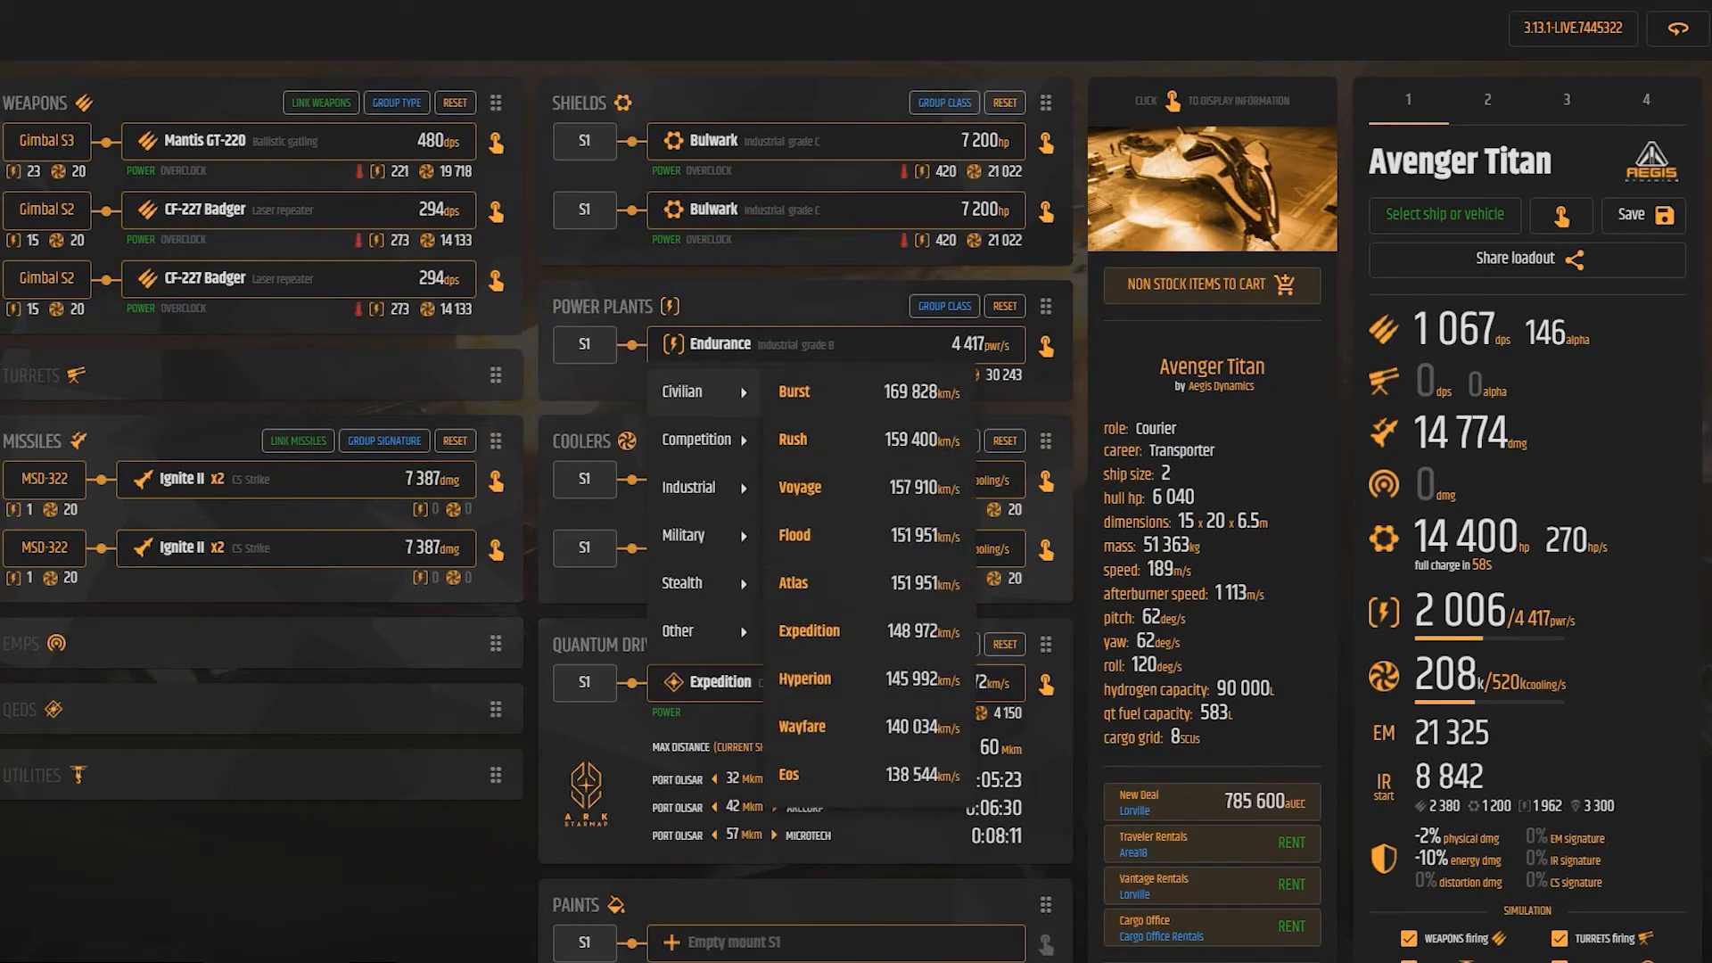
{"action": "left_click", "coordinate": [793, 390]}
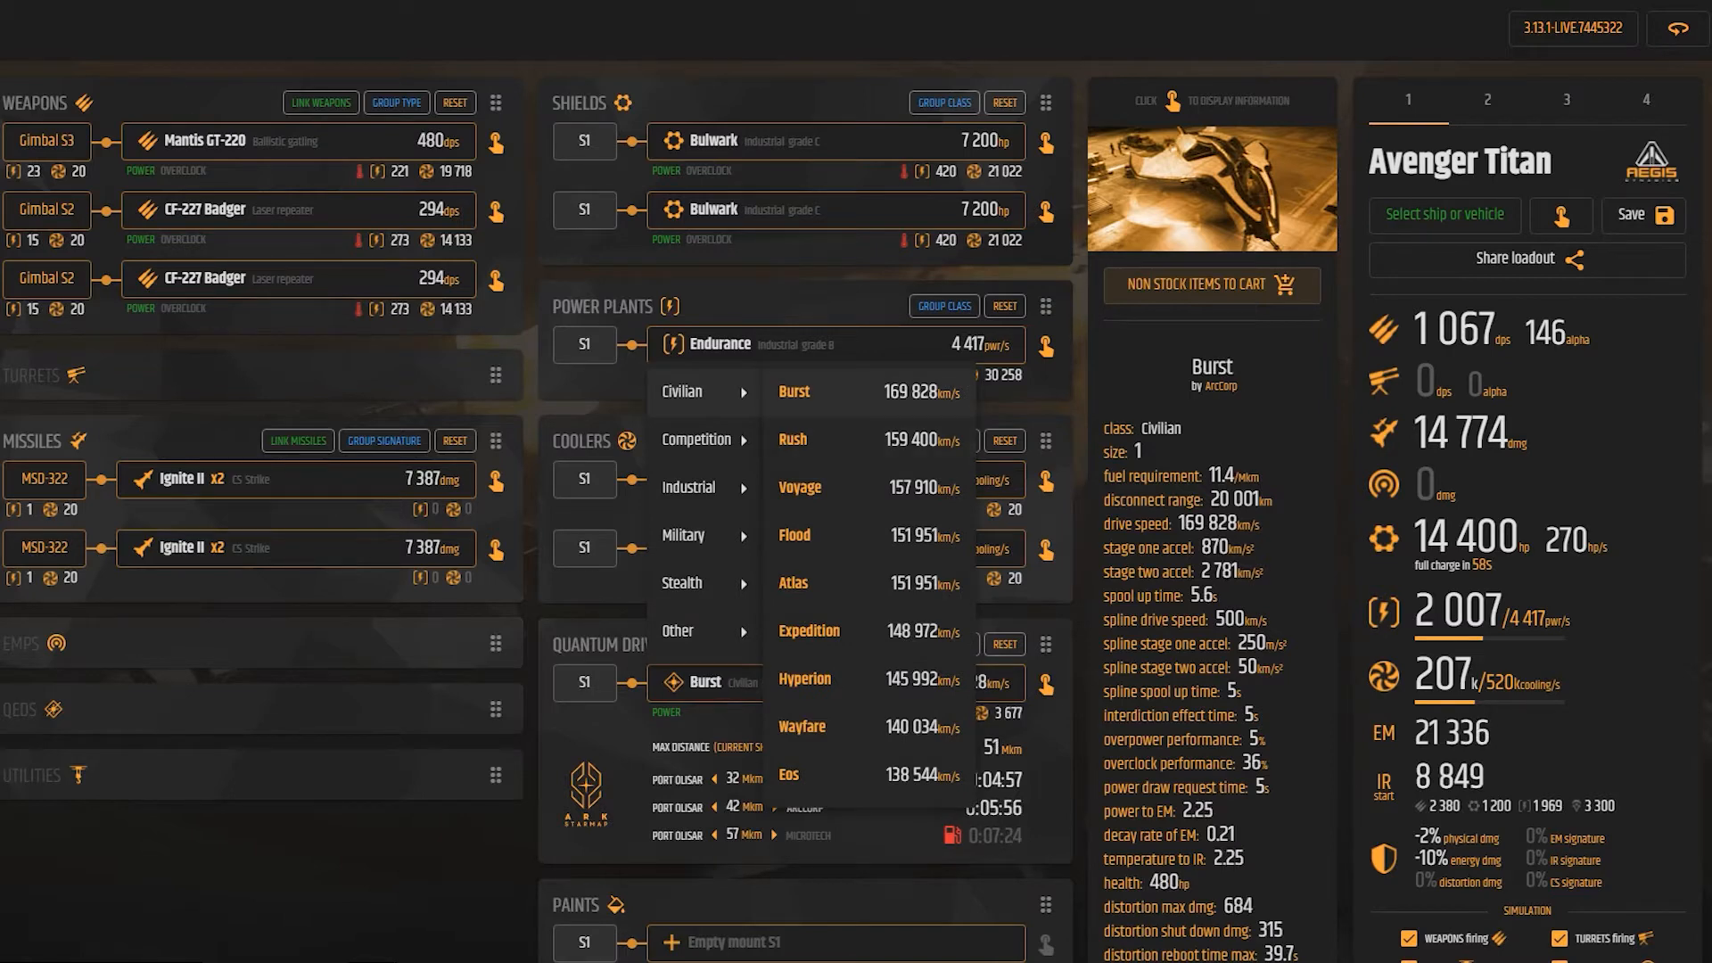
{"action": "left_click", "coordinate": [791, 438]}
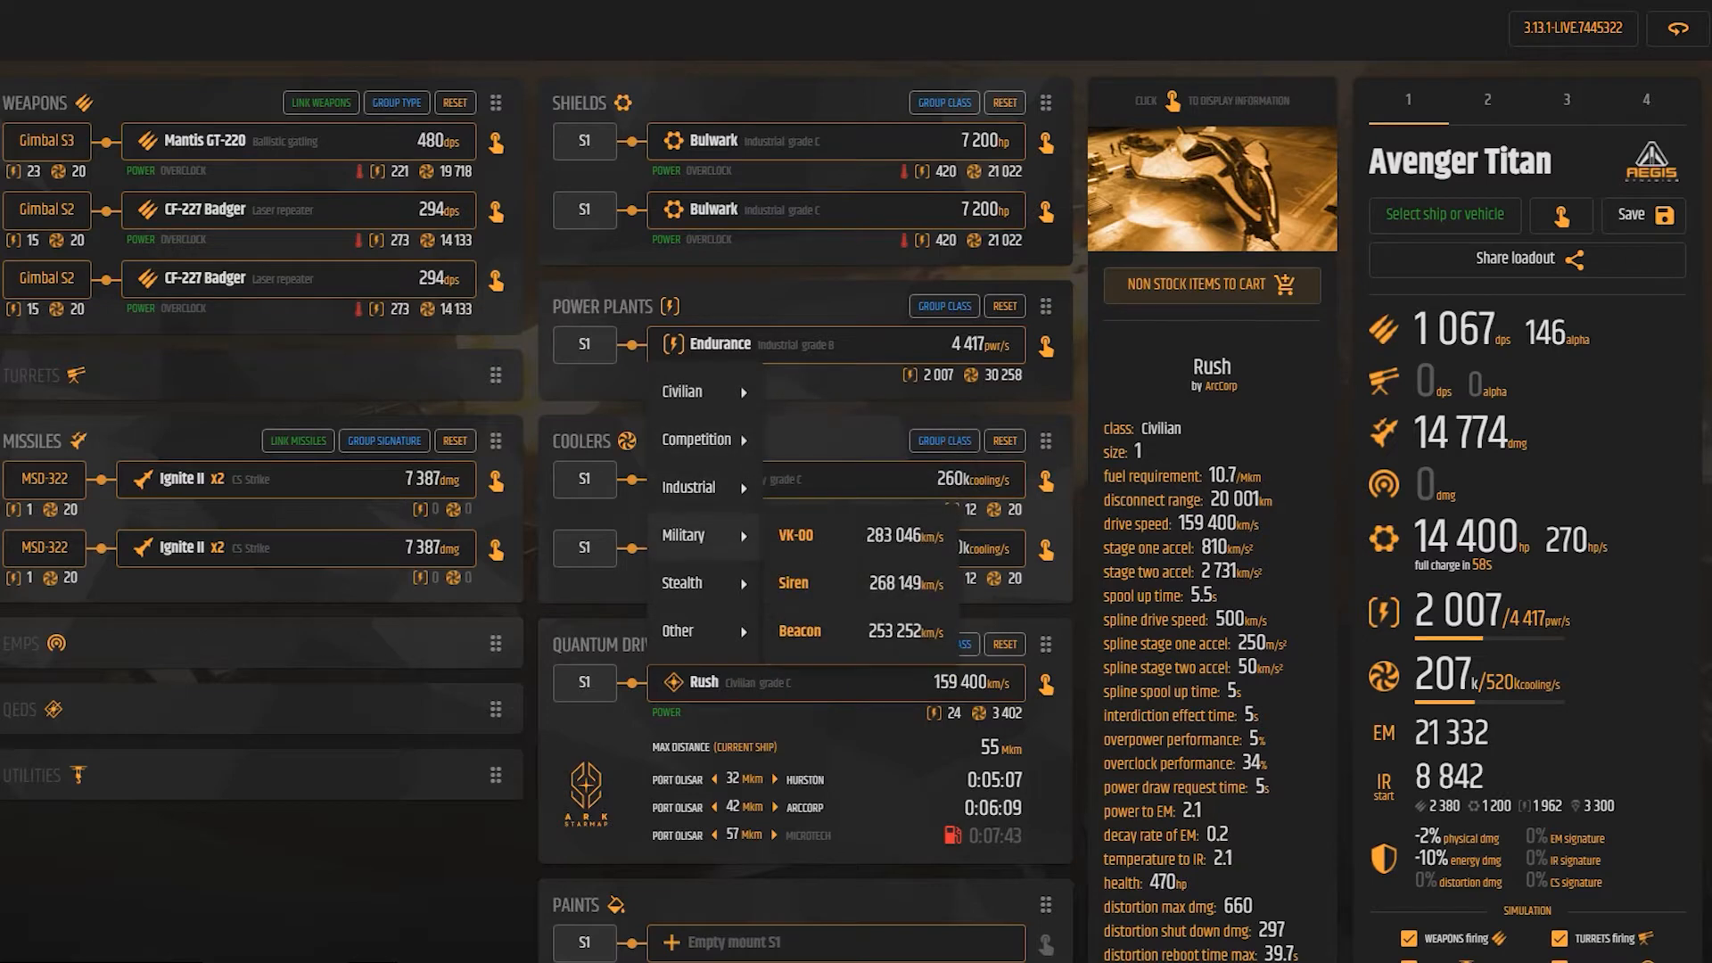
{"action": "left_click", "coordinate": [795, 535]}
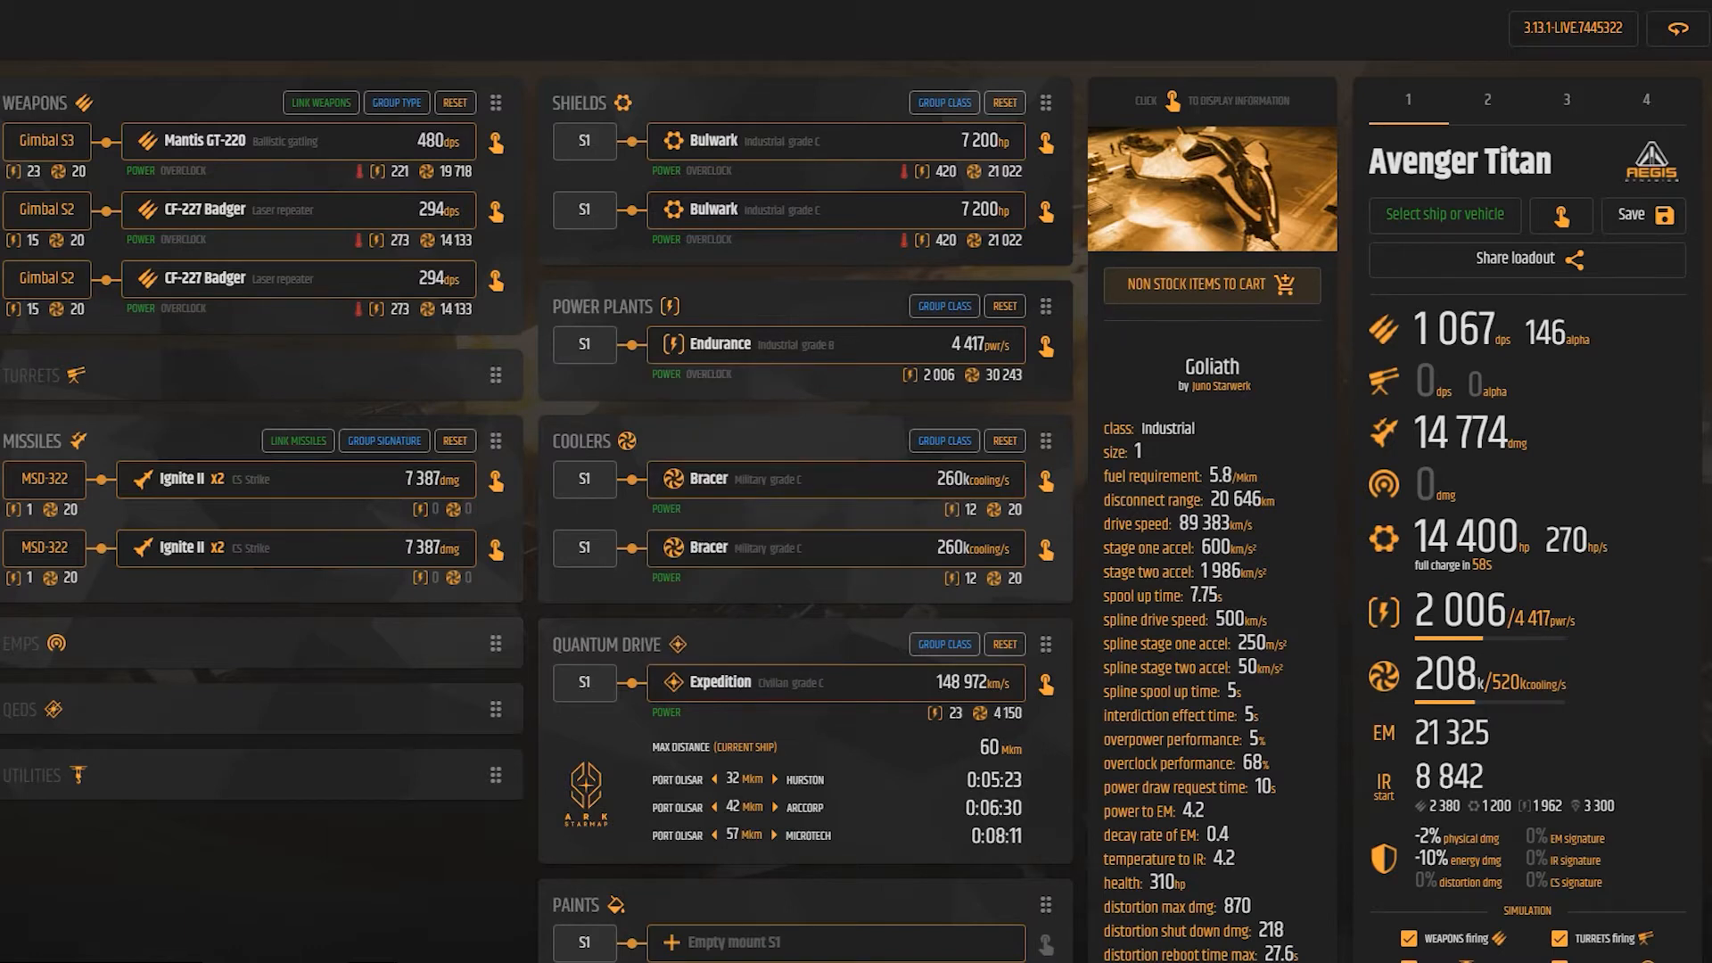
- Fit the military VK-00 quantum drive so its stats and travel times show
{"action": "left_click", "coordinate": [942, 305]}
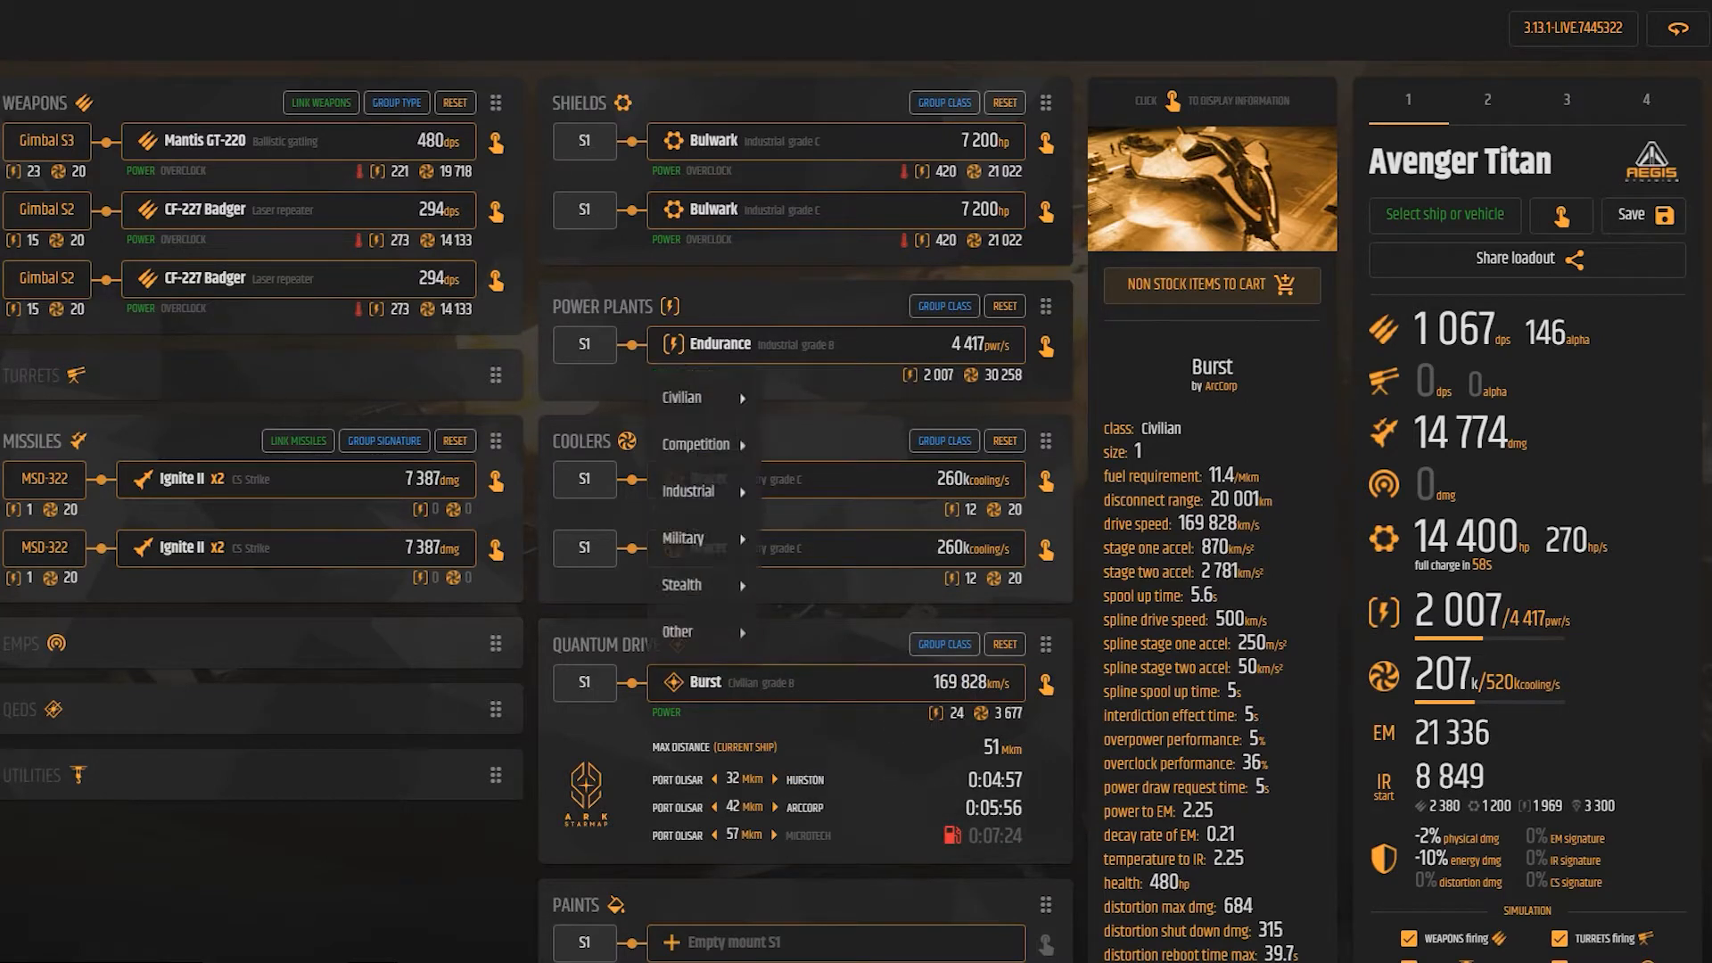
{"action": "left_click", "coordinate": [683, 537]}
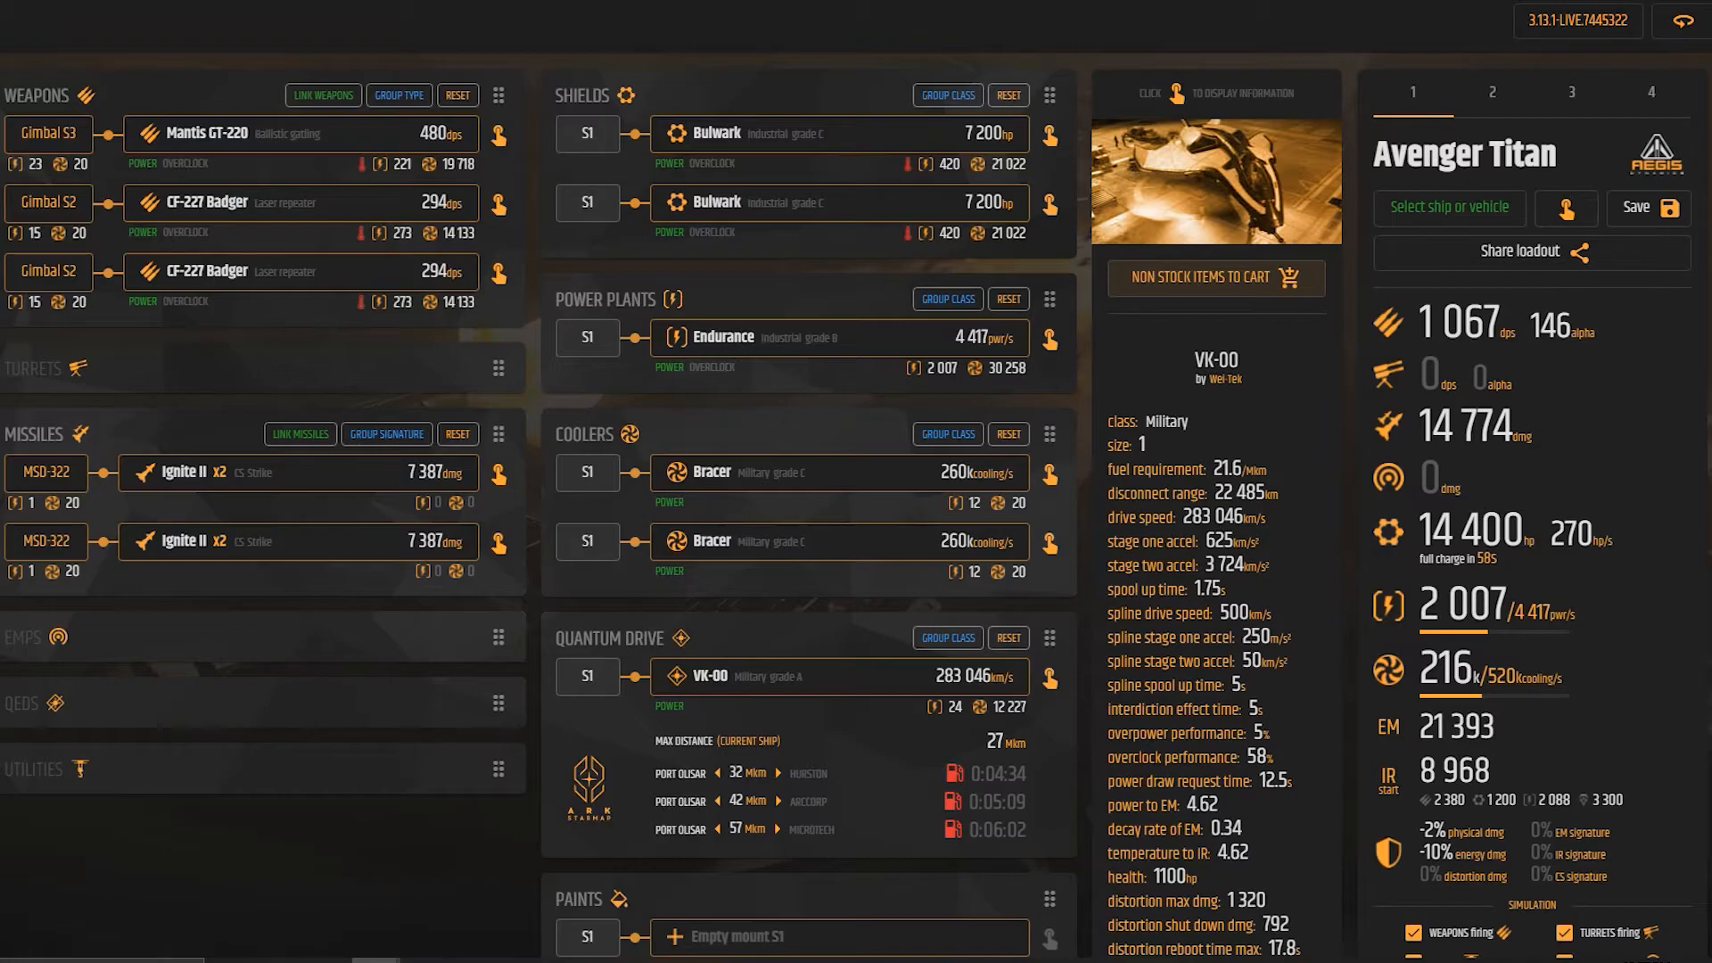
- Replace the Expedition quantum drive with the civilian Rush drive
{"action": "scroll", "scroll_direction": "down", "scroll_amount": 3}
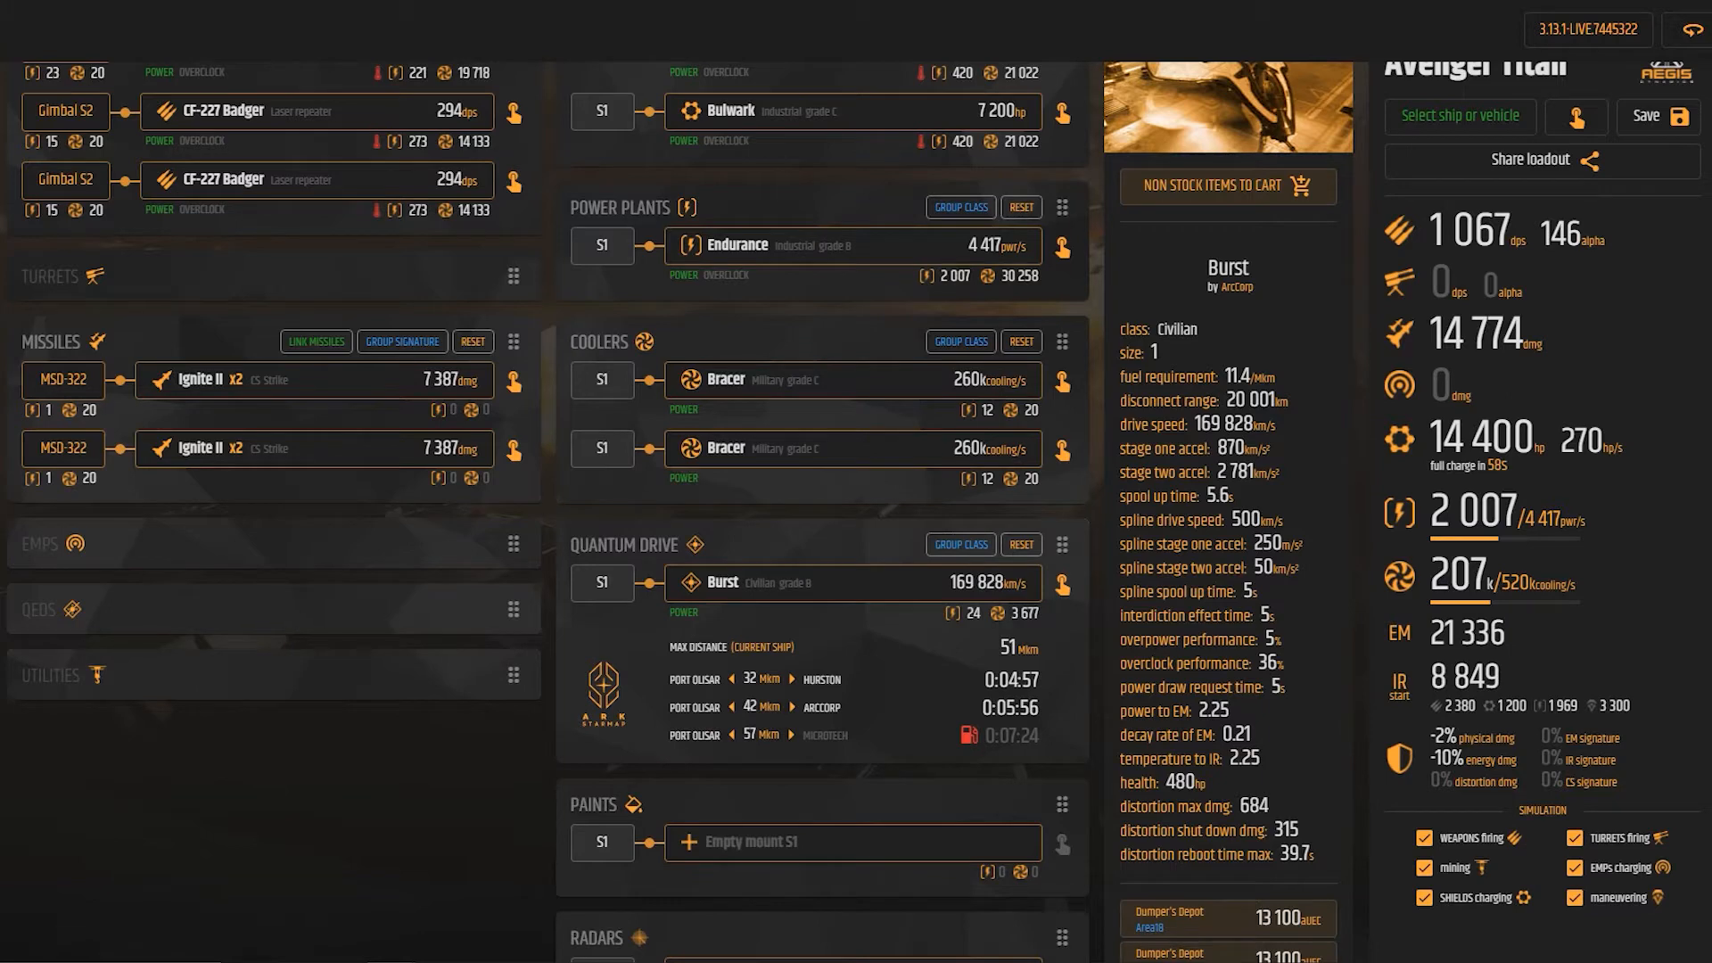
{"action": "left_click", "coordinate": [959, 544]}
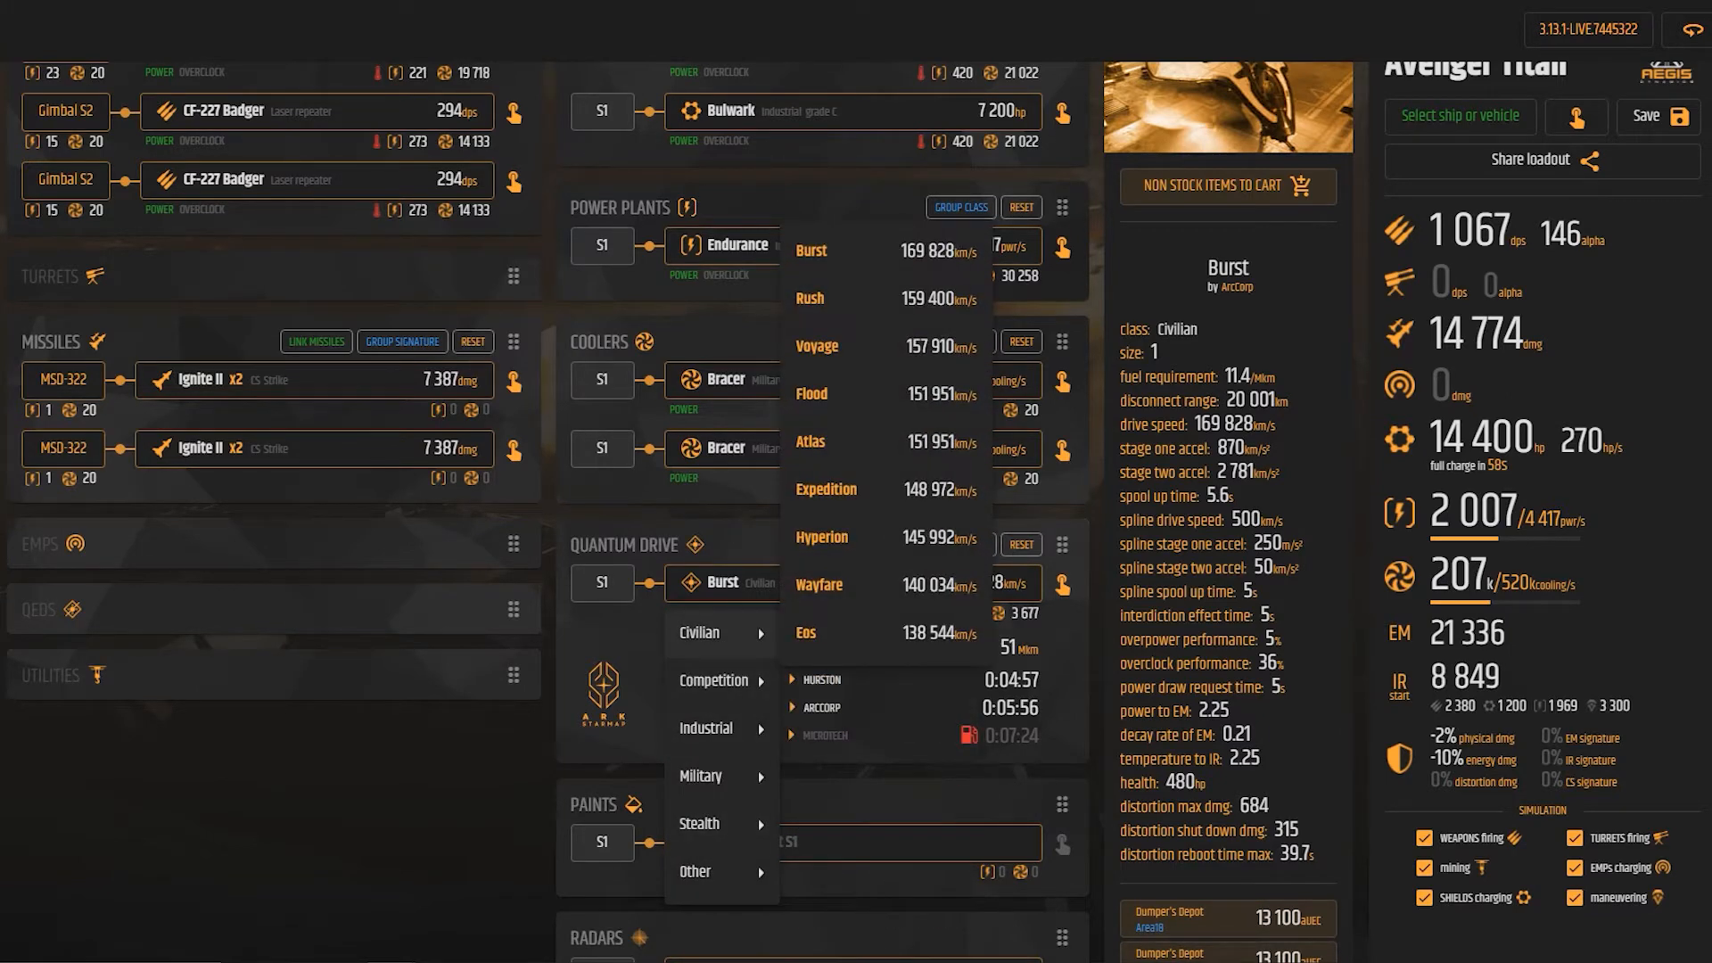
{"action": "left_click", "coordinate": [812, 392]}
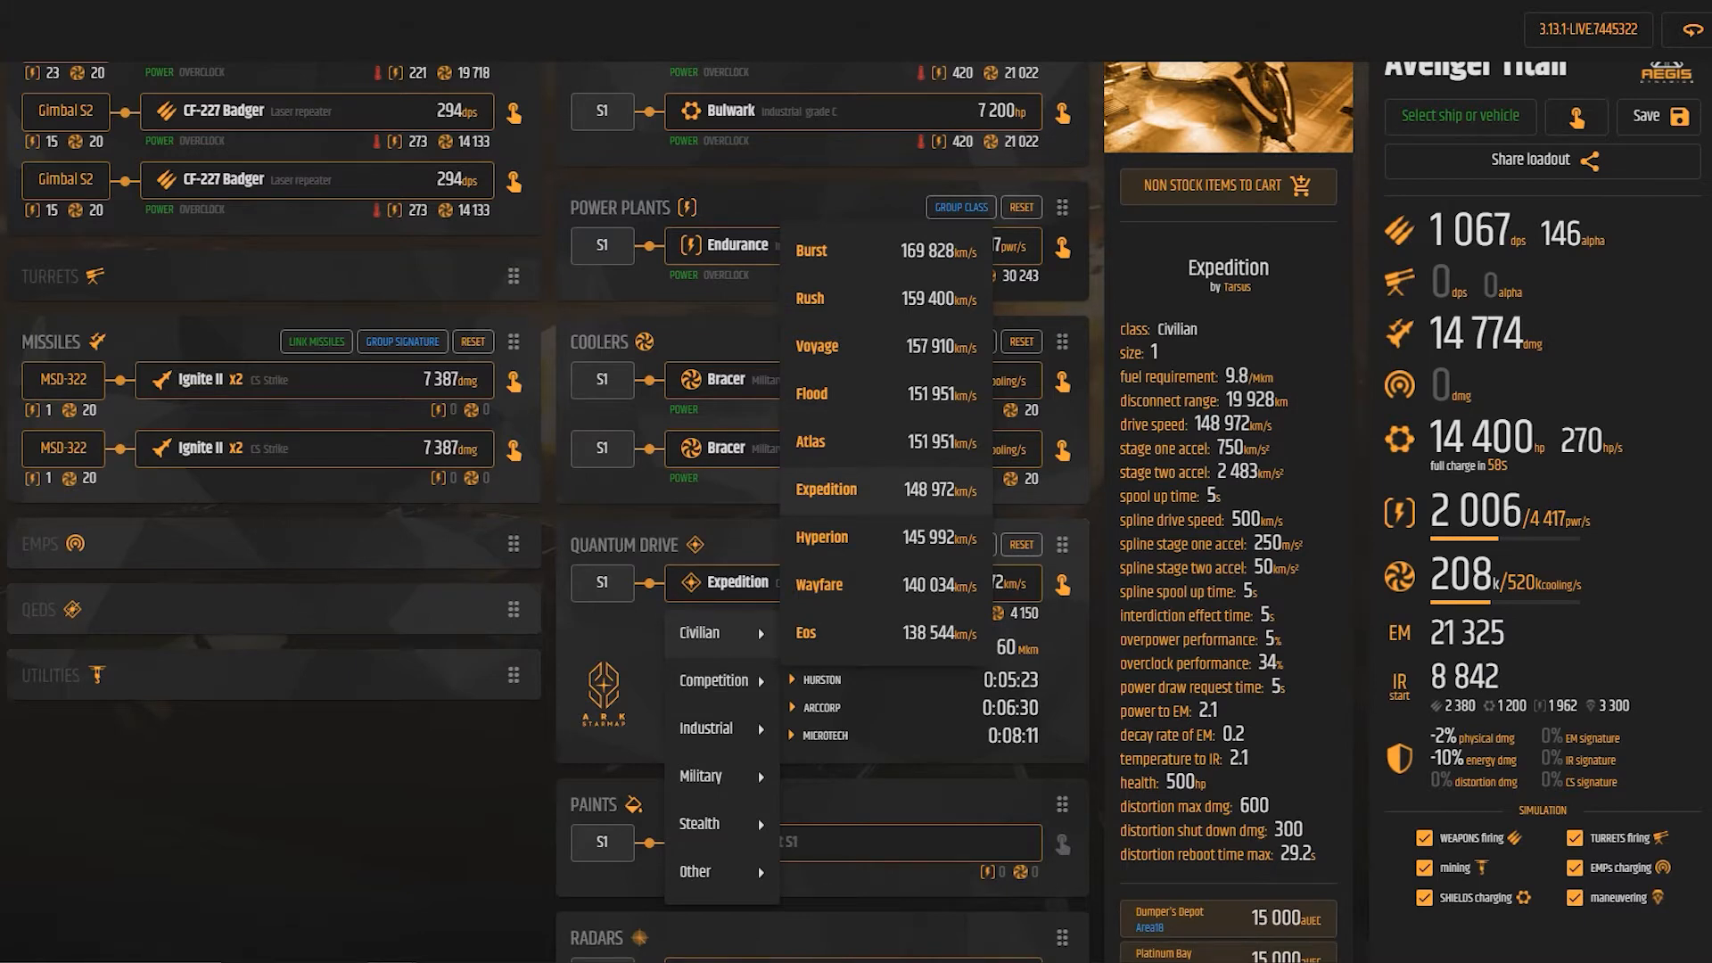
{"action": "left_click", "coordinate": [808, 298]}
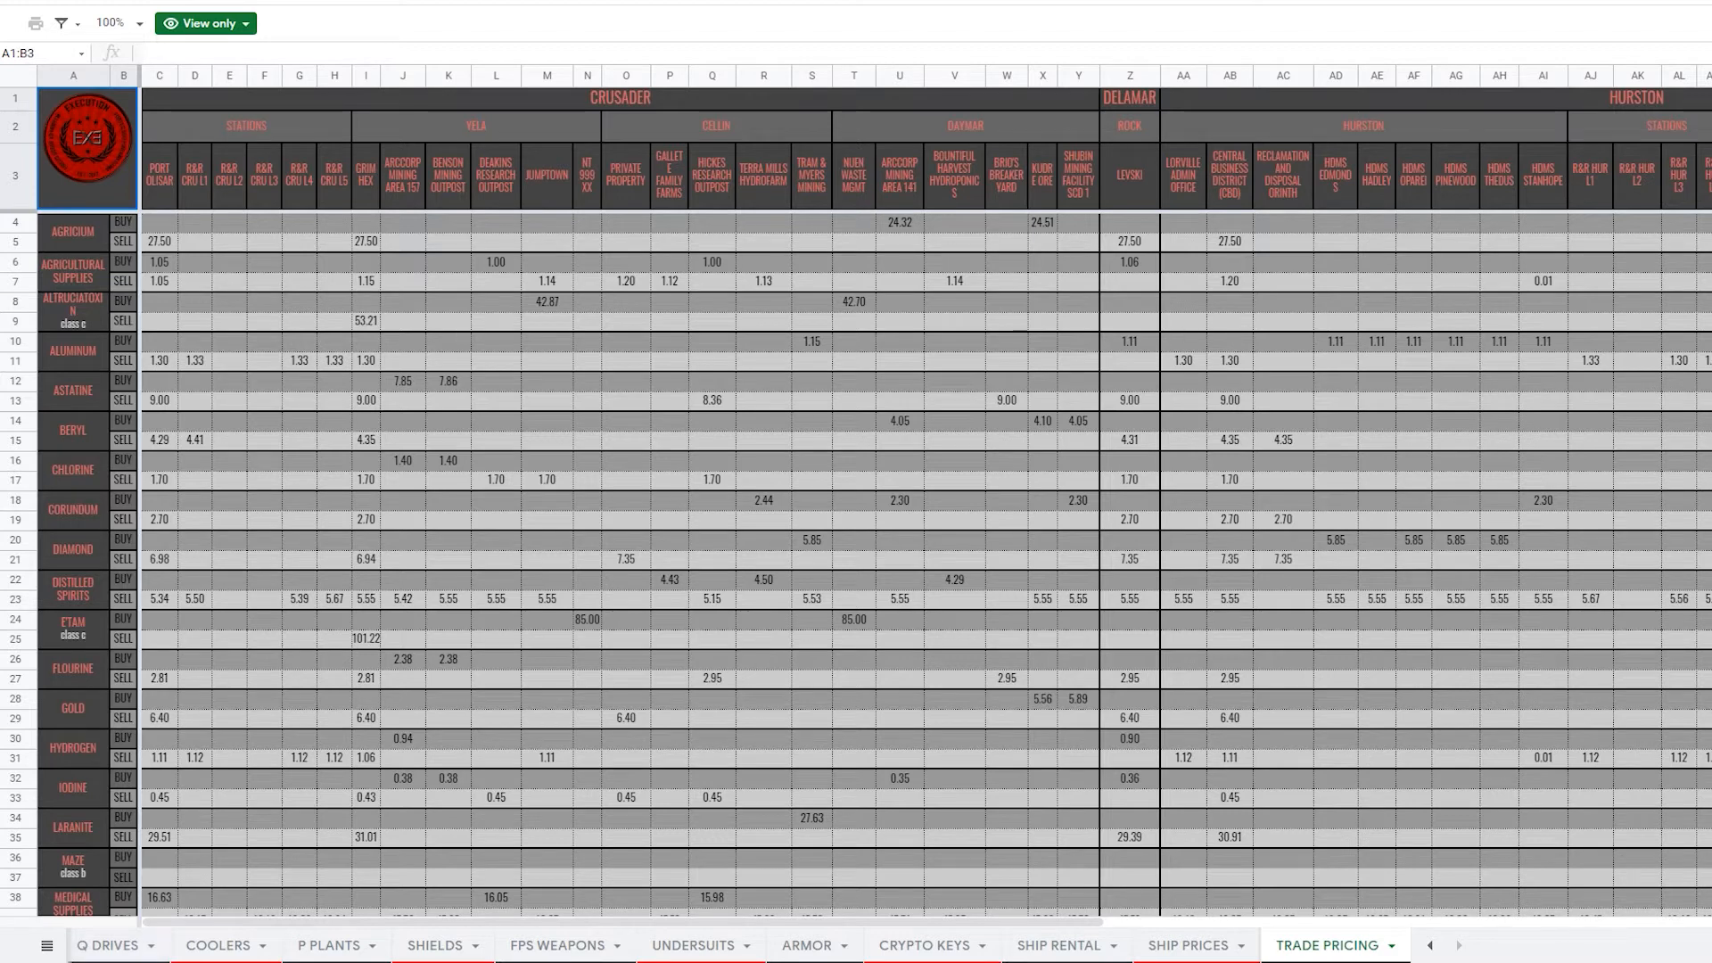
- Show the Q DRIVES sheet with Rush's price and sale locations
{"action": "left_click", "coordinate": [114, 944]}
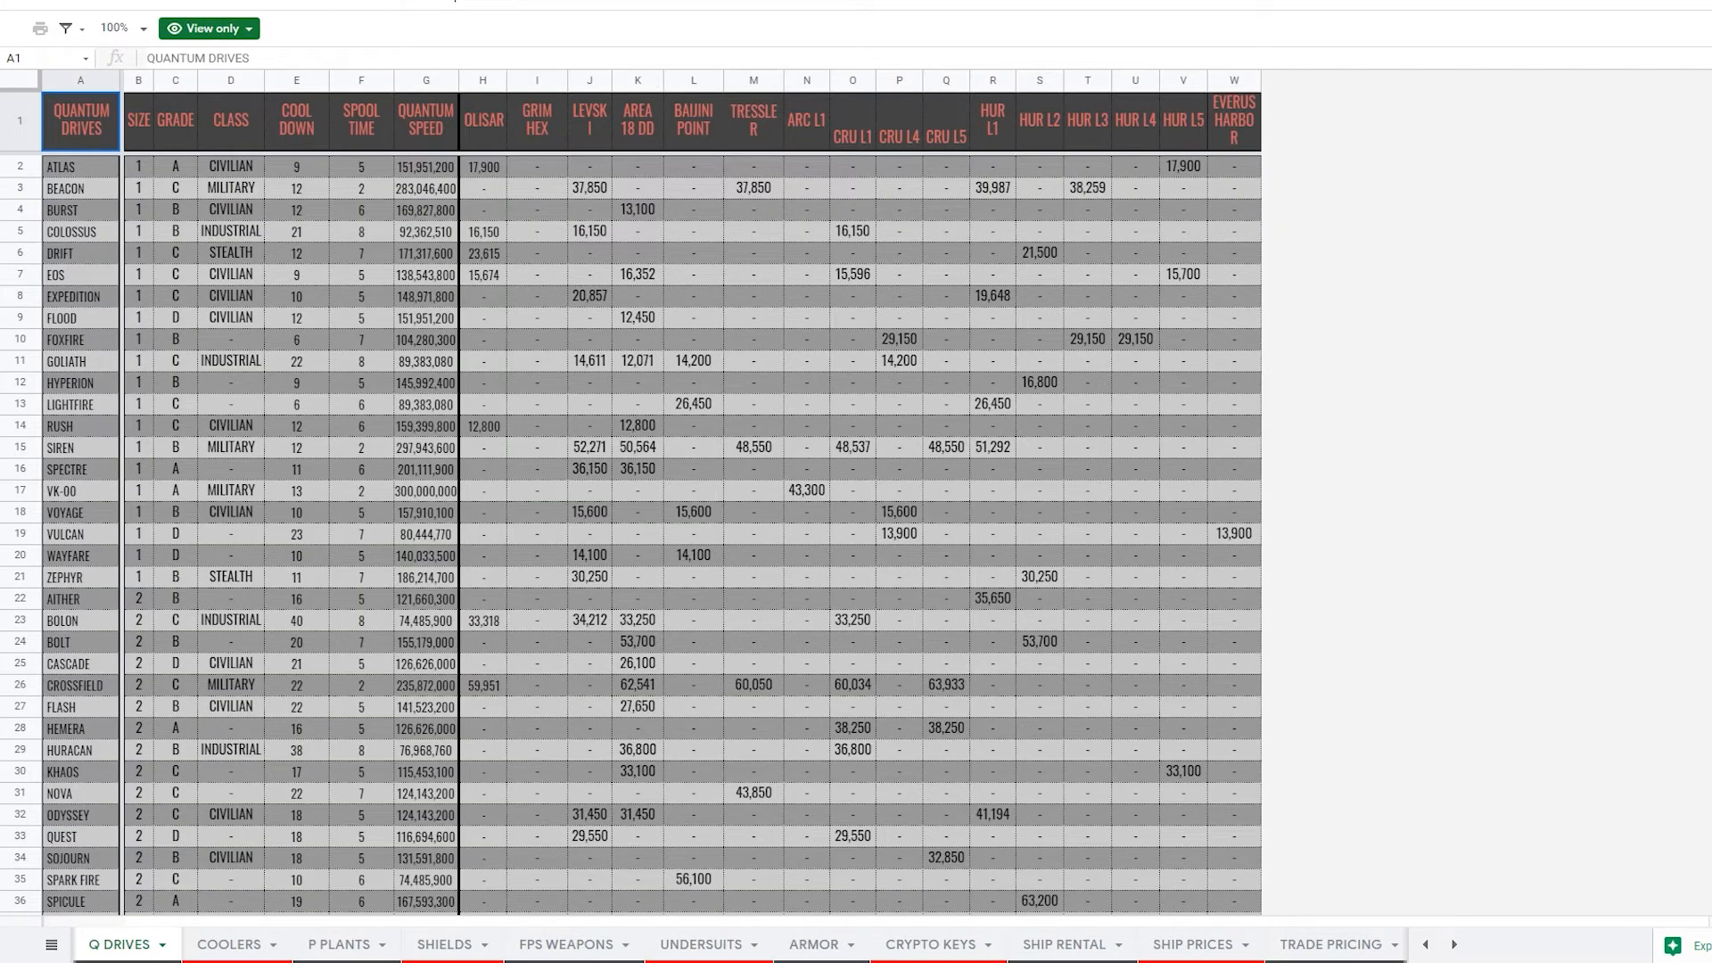
{"action": "left_click", "coordinate": [80, 426]}
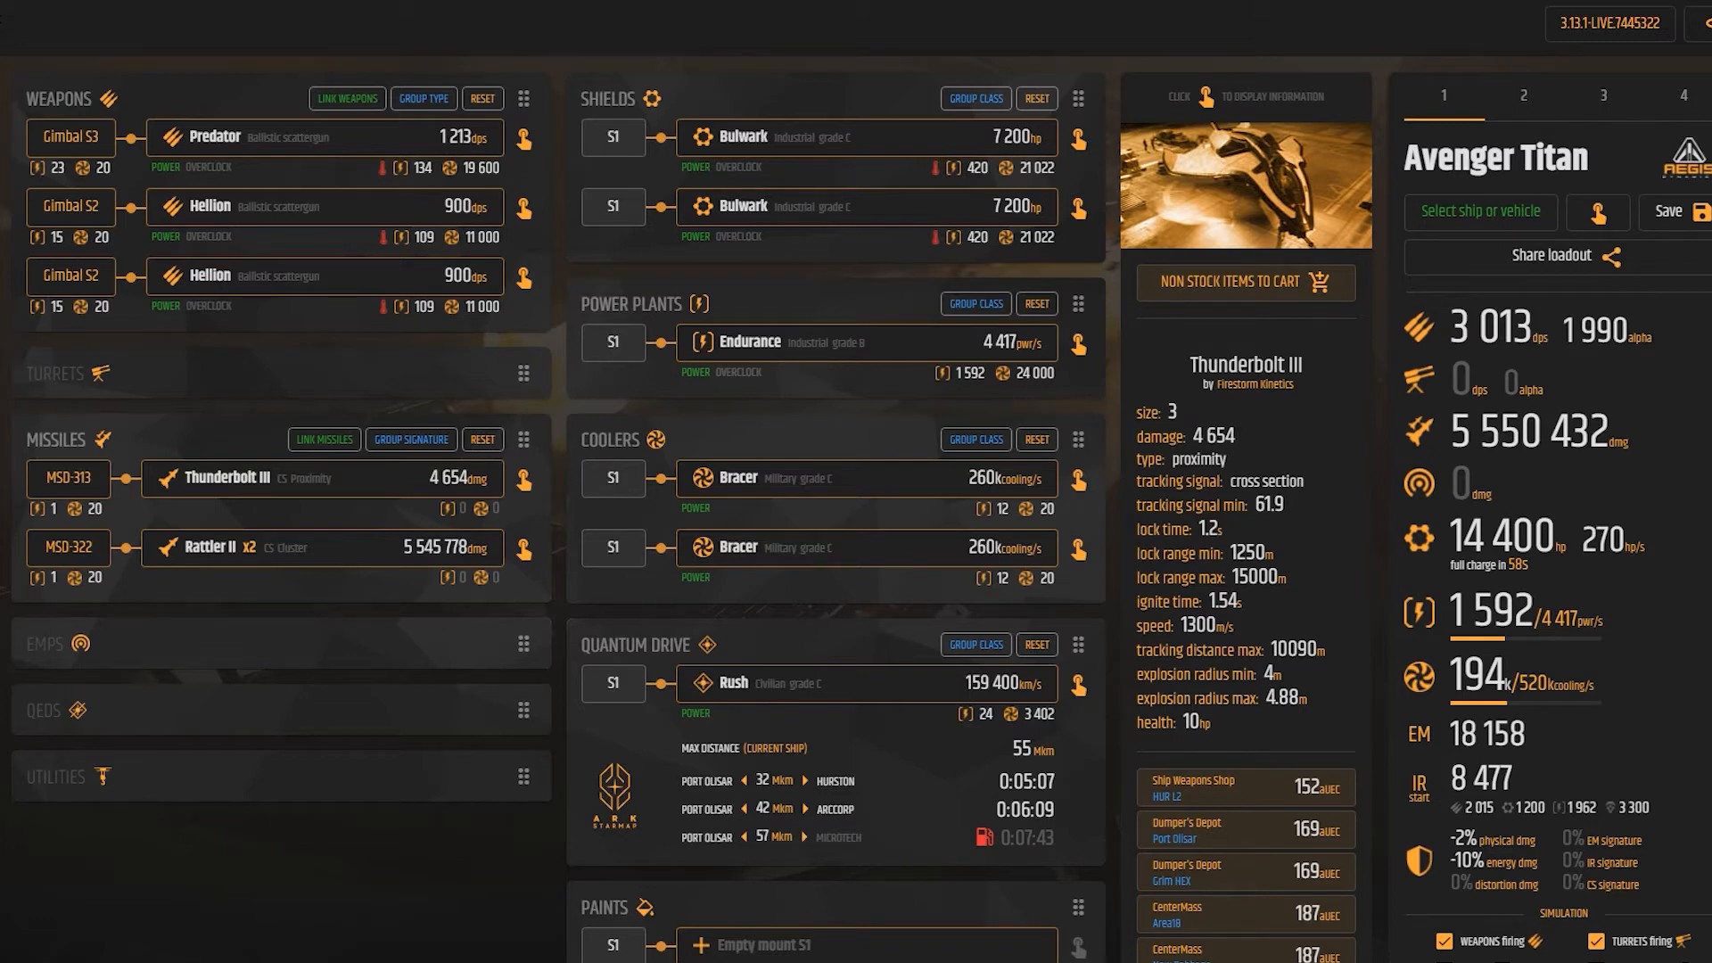
- Show the weapon type choices for the empty third gun mount
{"action": "left_click", "coordinate": [71, 275]}
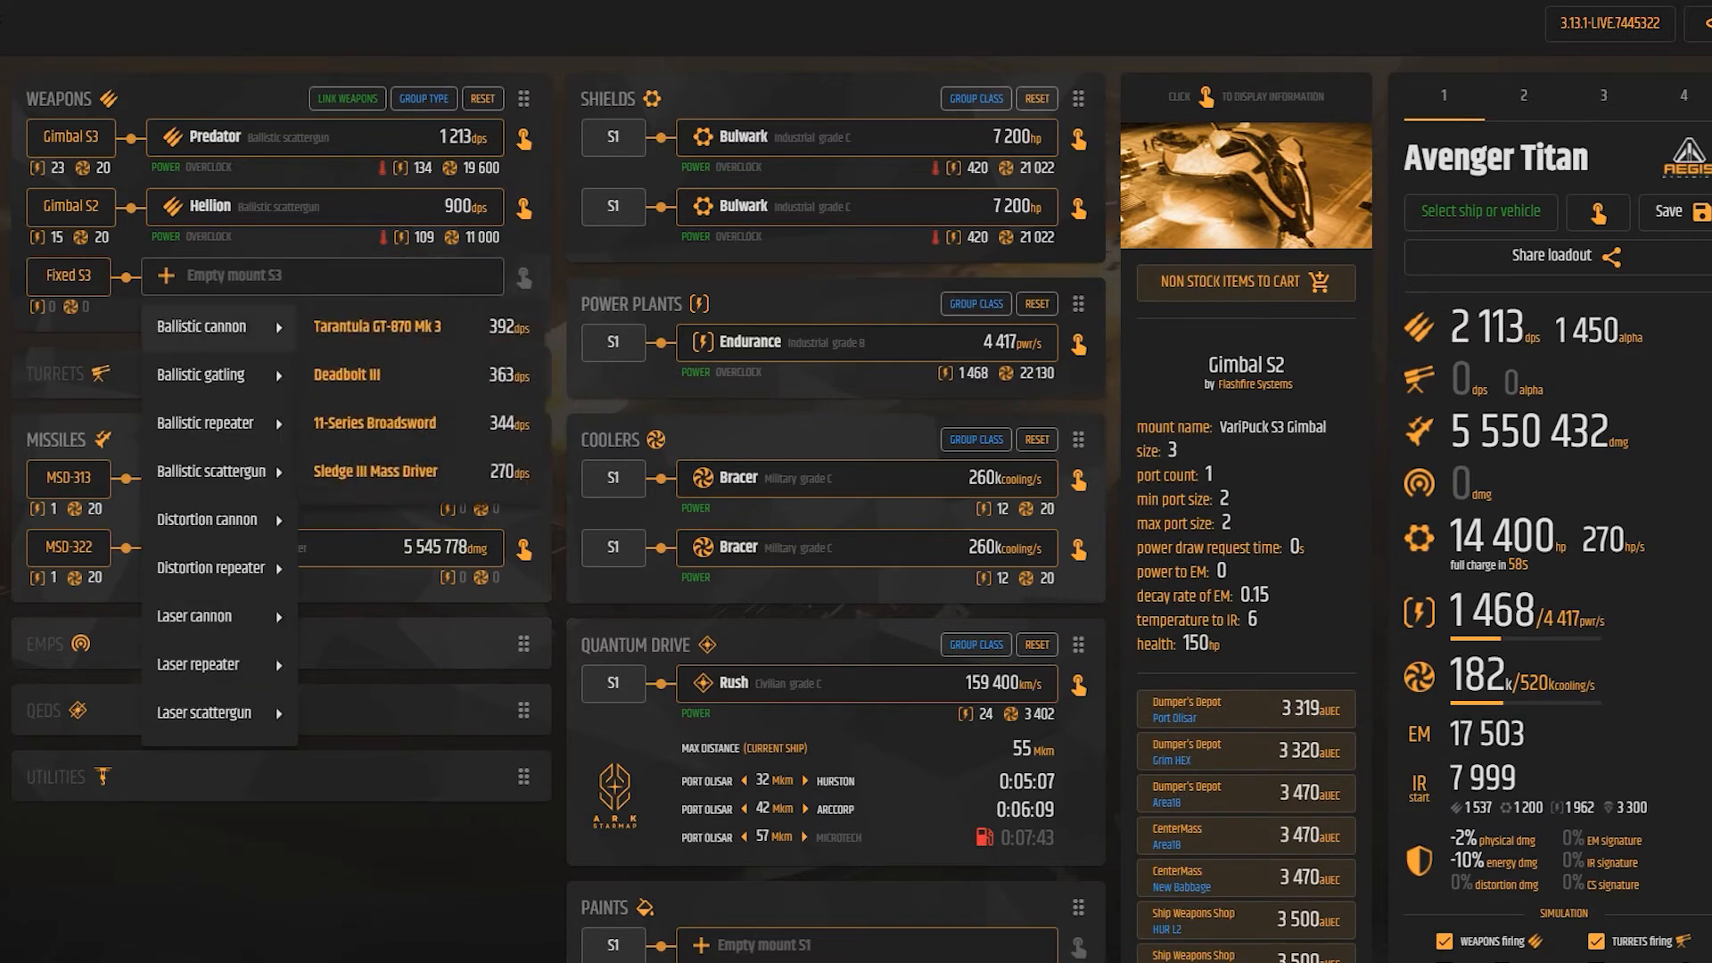
{"action": "left_click", "coordinate": [339, 471]}
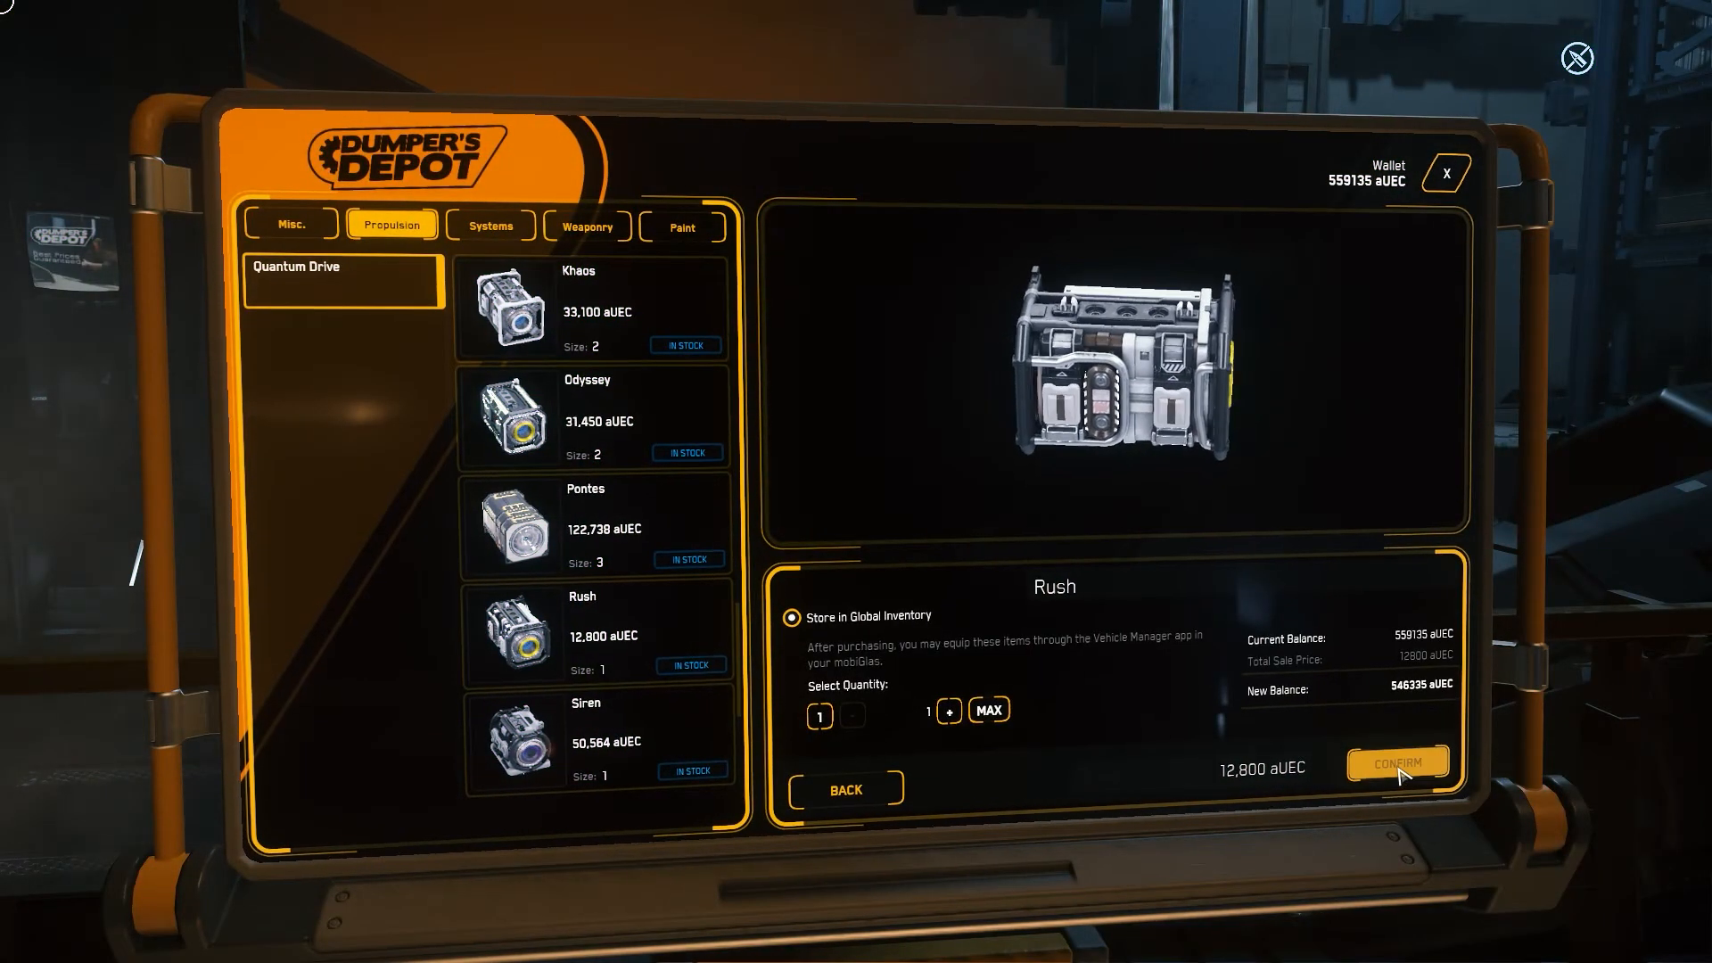
- Confirm buying one Rush quantum drive for 12,800 aUEC
{"action": "left_click", "coordinate": [1397, 762]}
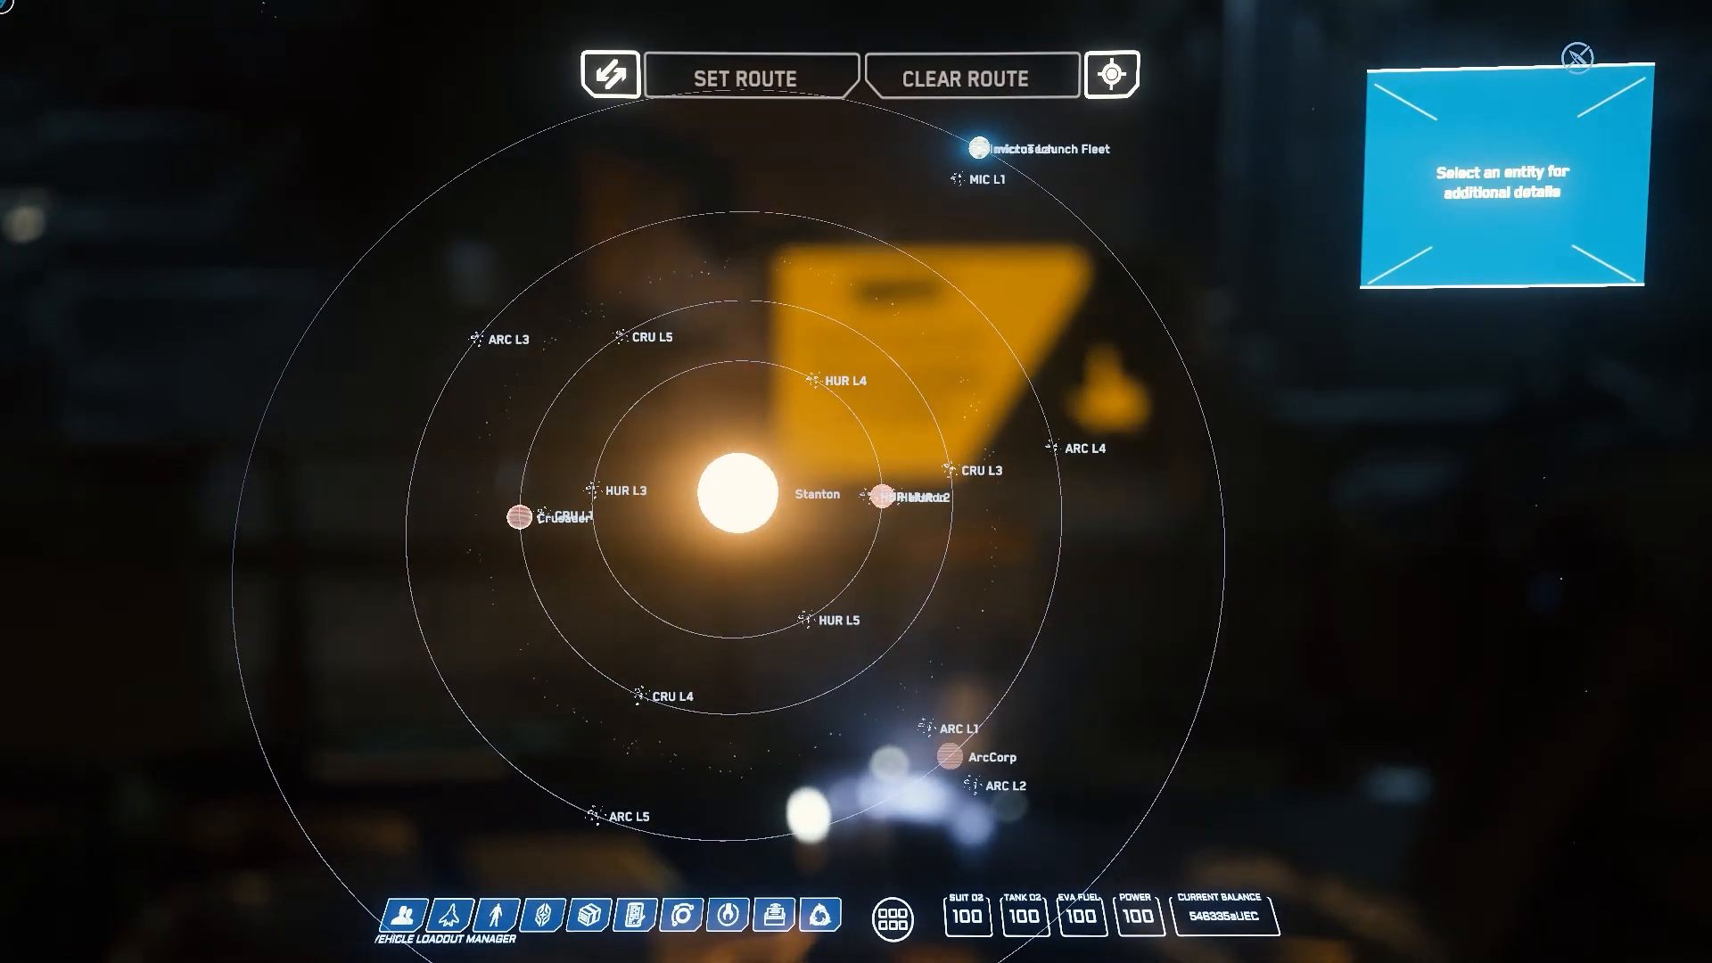
- Equip the Rush drive in the Aegis Avenger Titan's quantum slot via the Vehicle Loadout Manager
{"action": "left_click", "coordinate": [446, 916]}
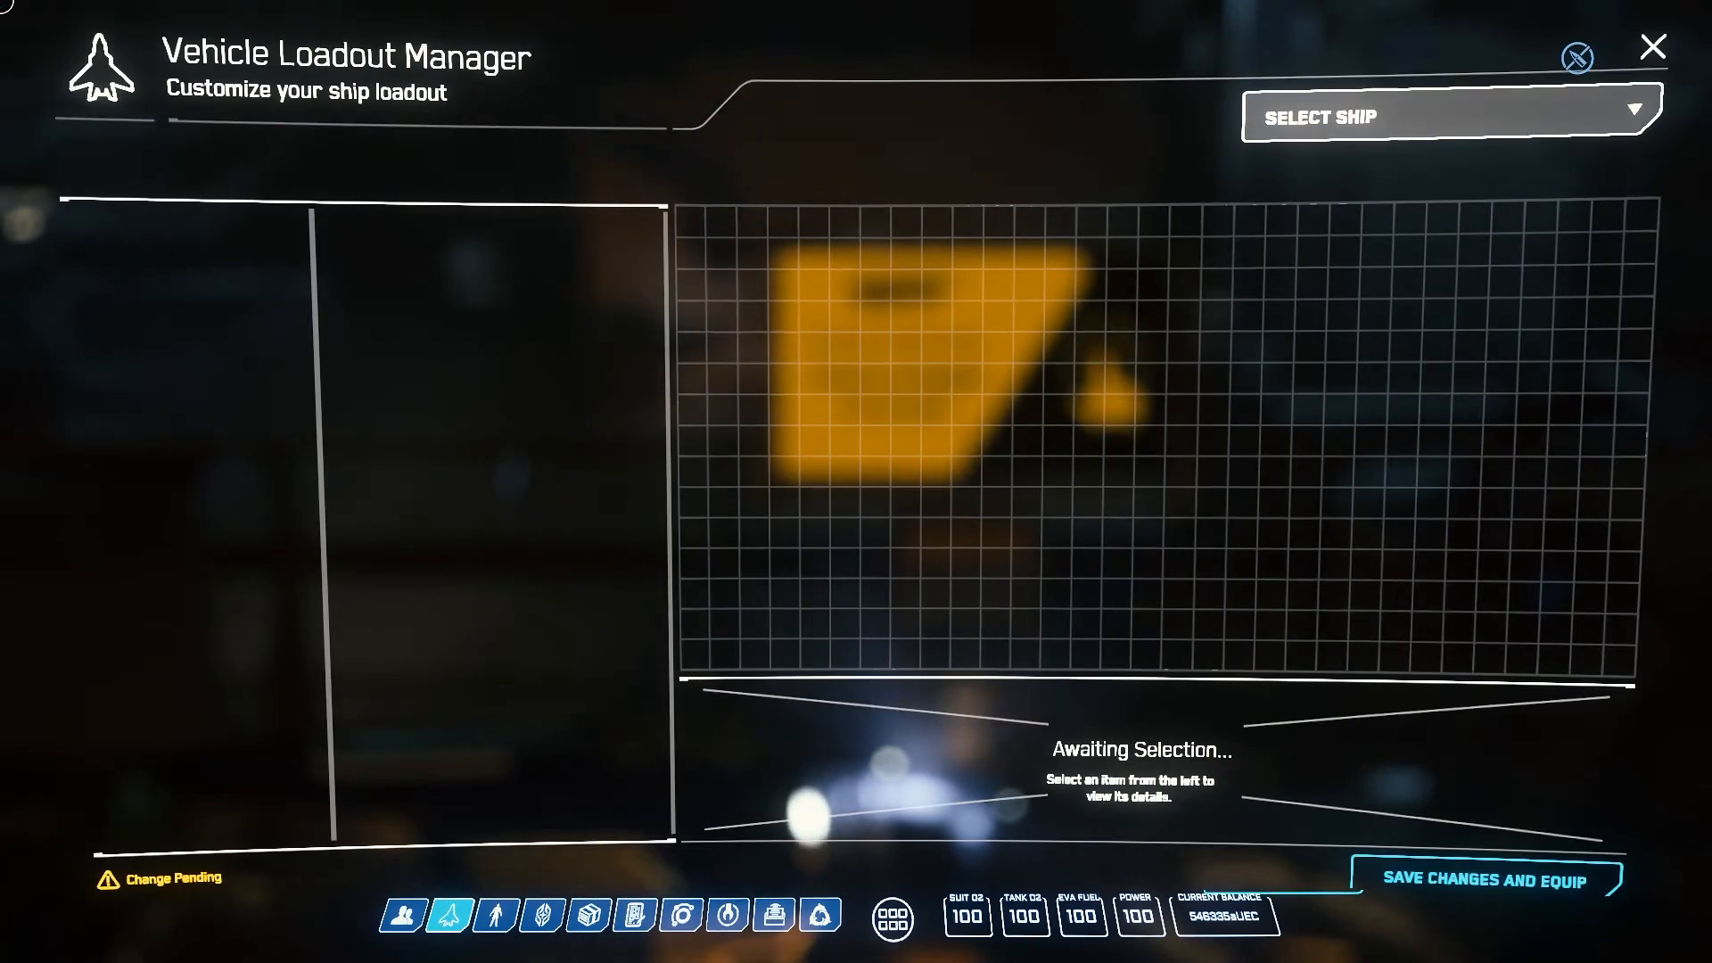
{"action": "left_click", "coordinate": [1443, 116]}
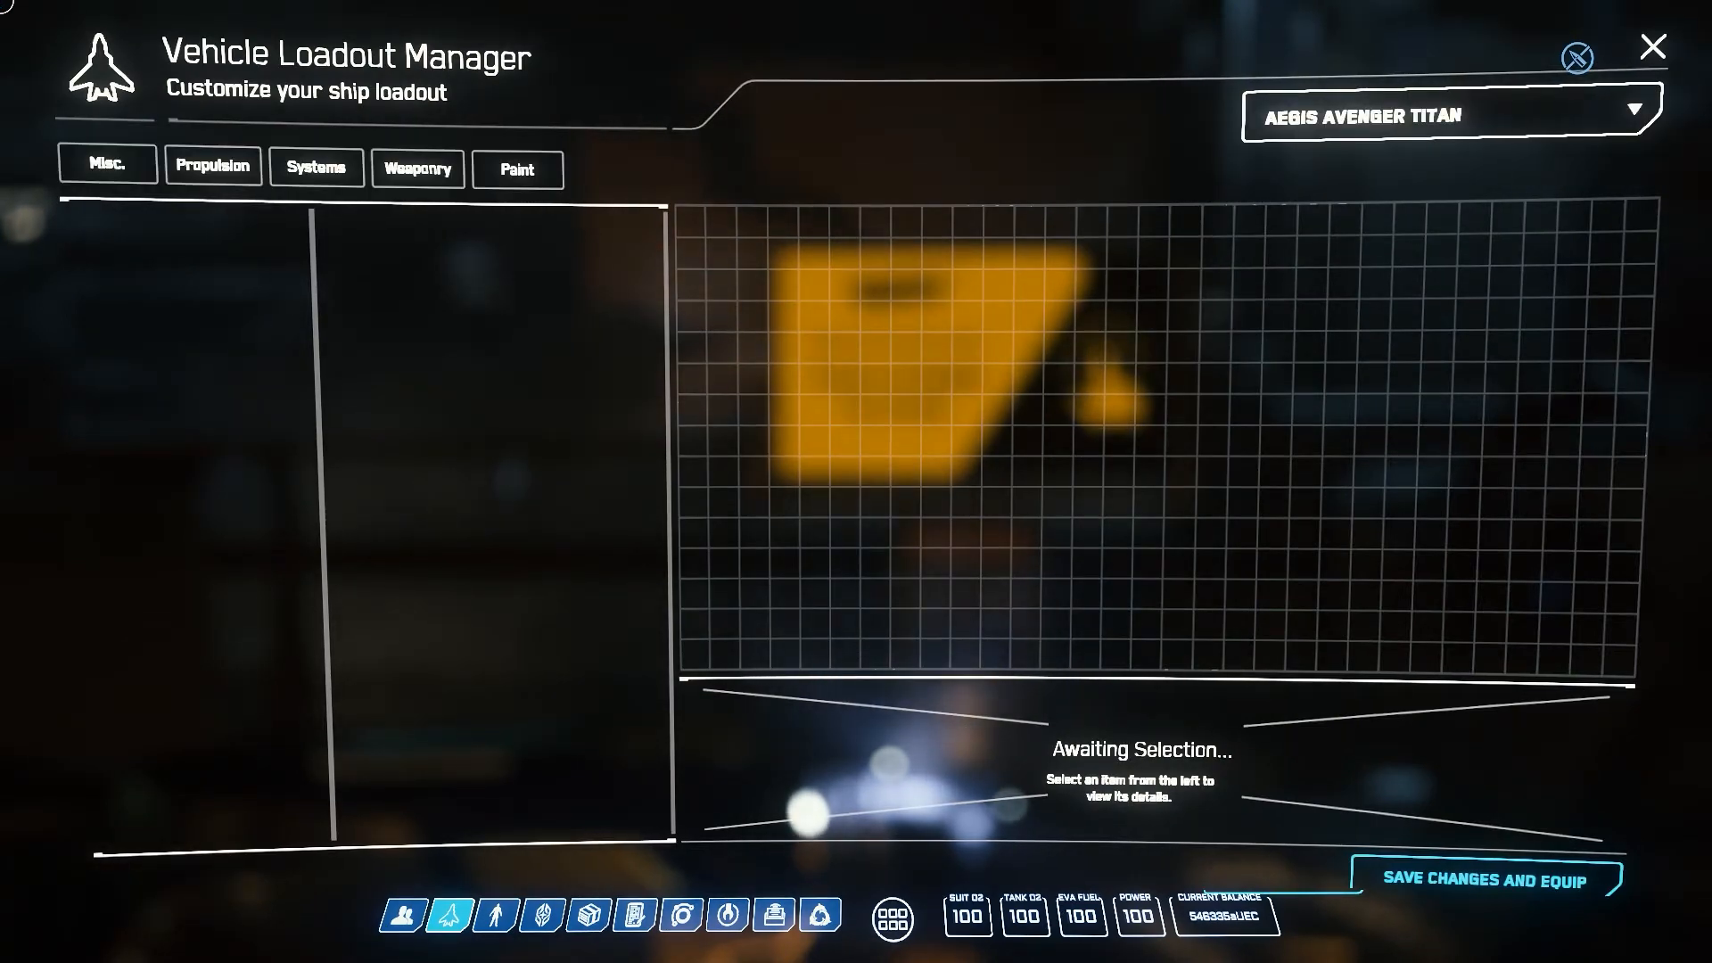
{"action": "left_click", "coordinate": [212, 168]}
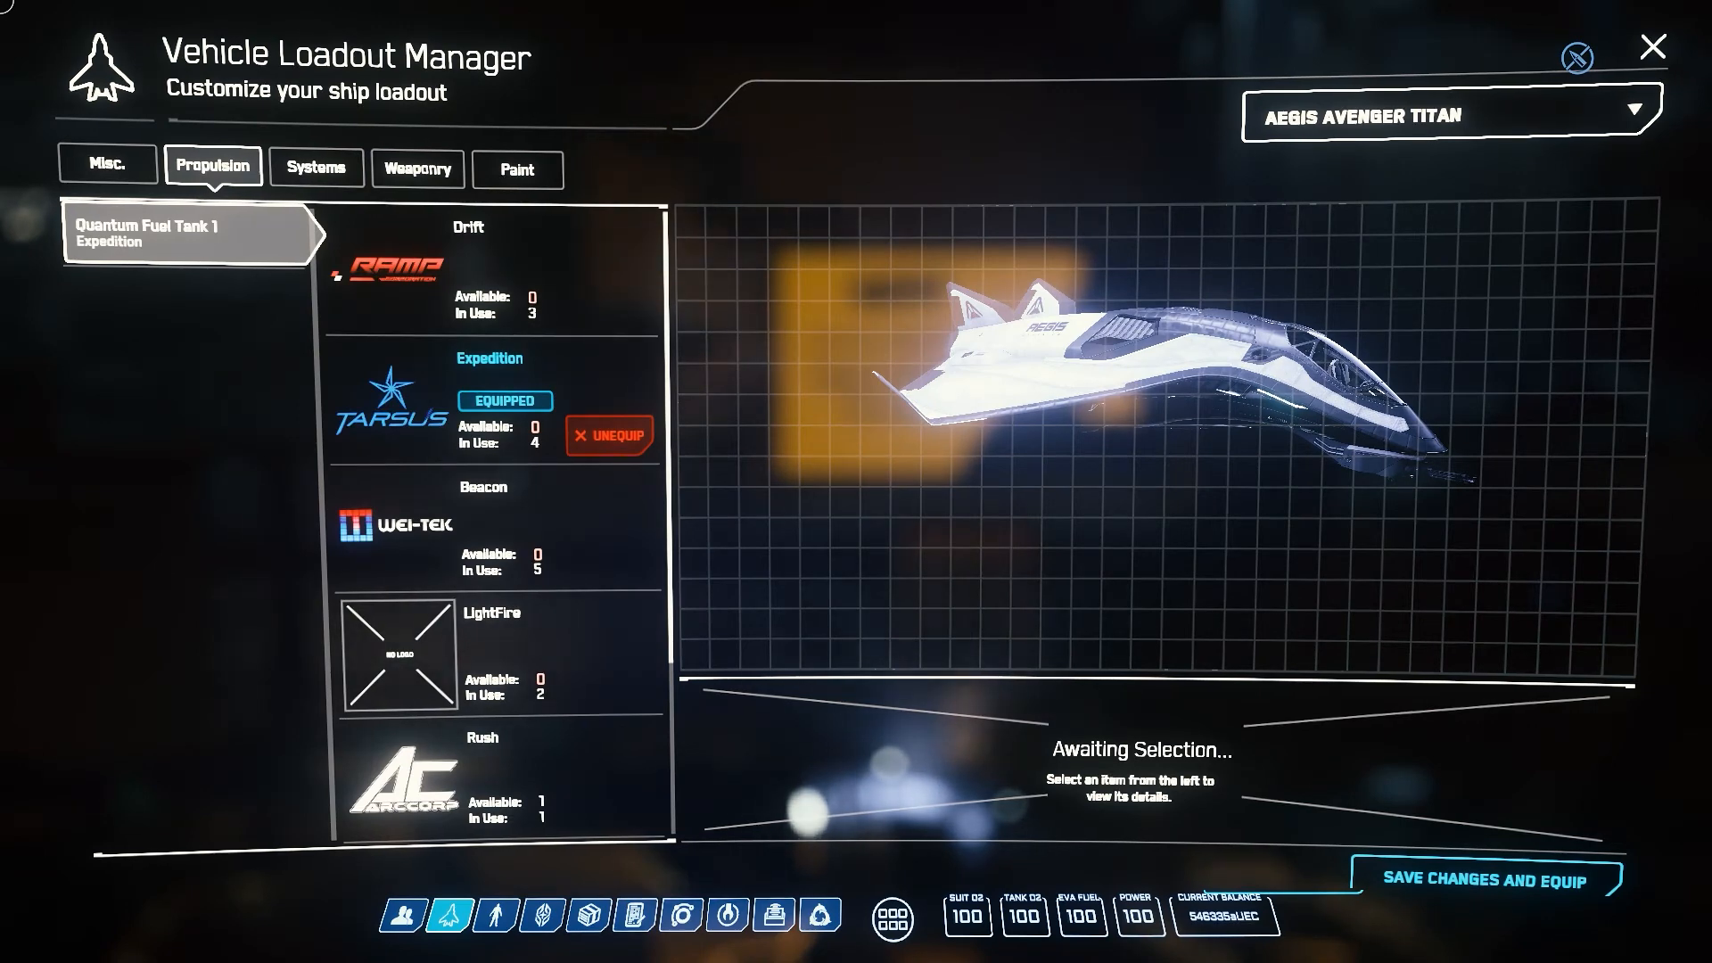
{"action": "left_click", "coordinate": [480, 776]}
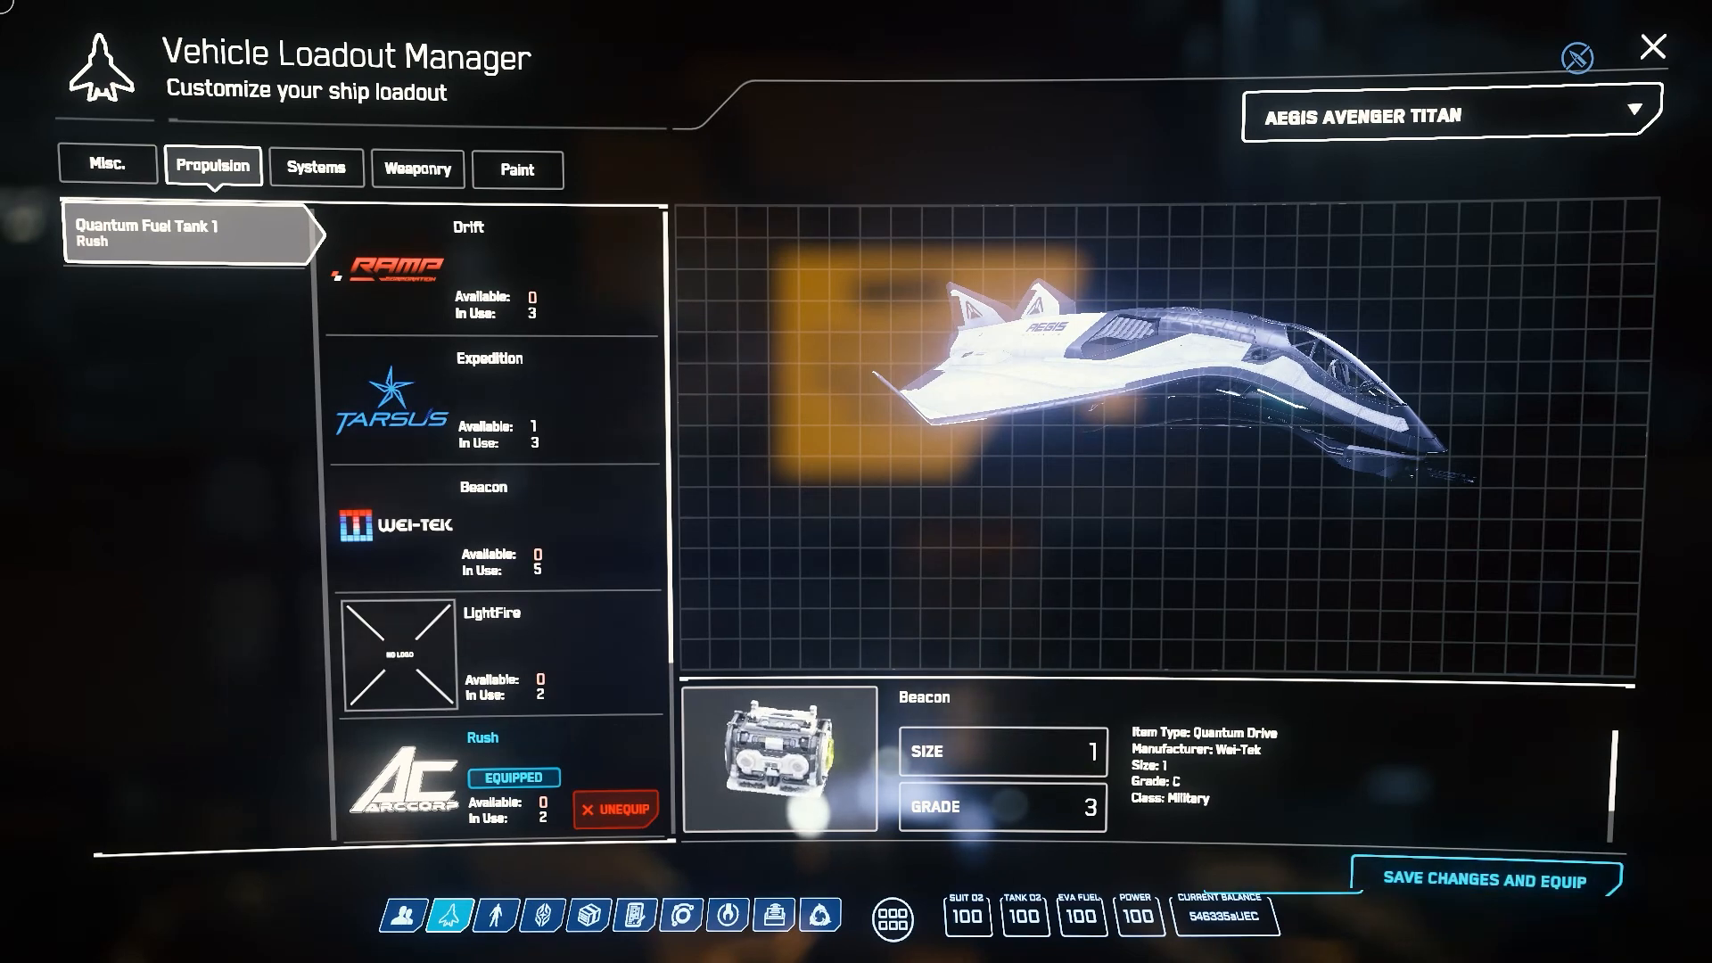
- Review the Titan's systems and weaponry, inspecting the right-wing missile rack and left-wing gun mount
{"action": "left_click", "coordinate": [316, 167]}
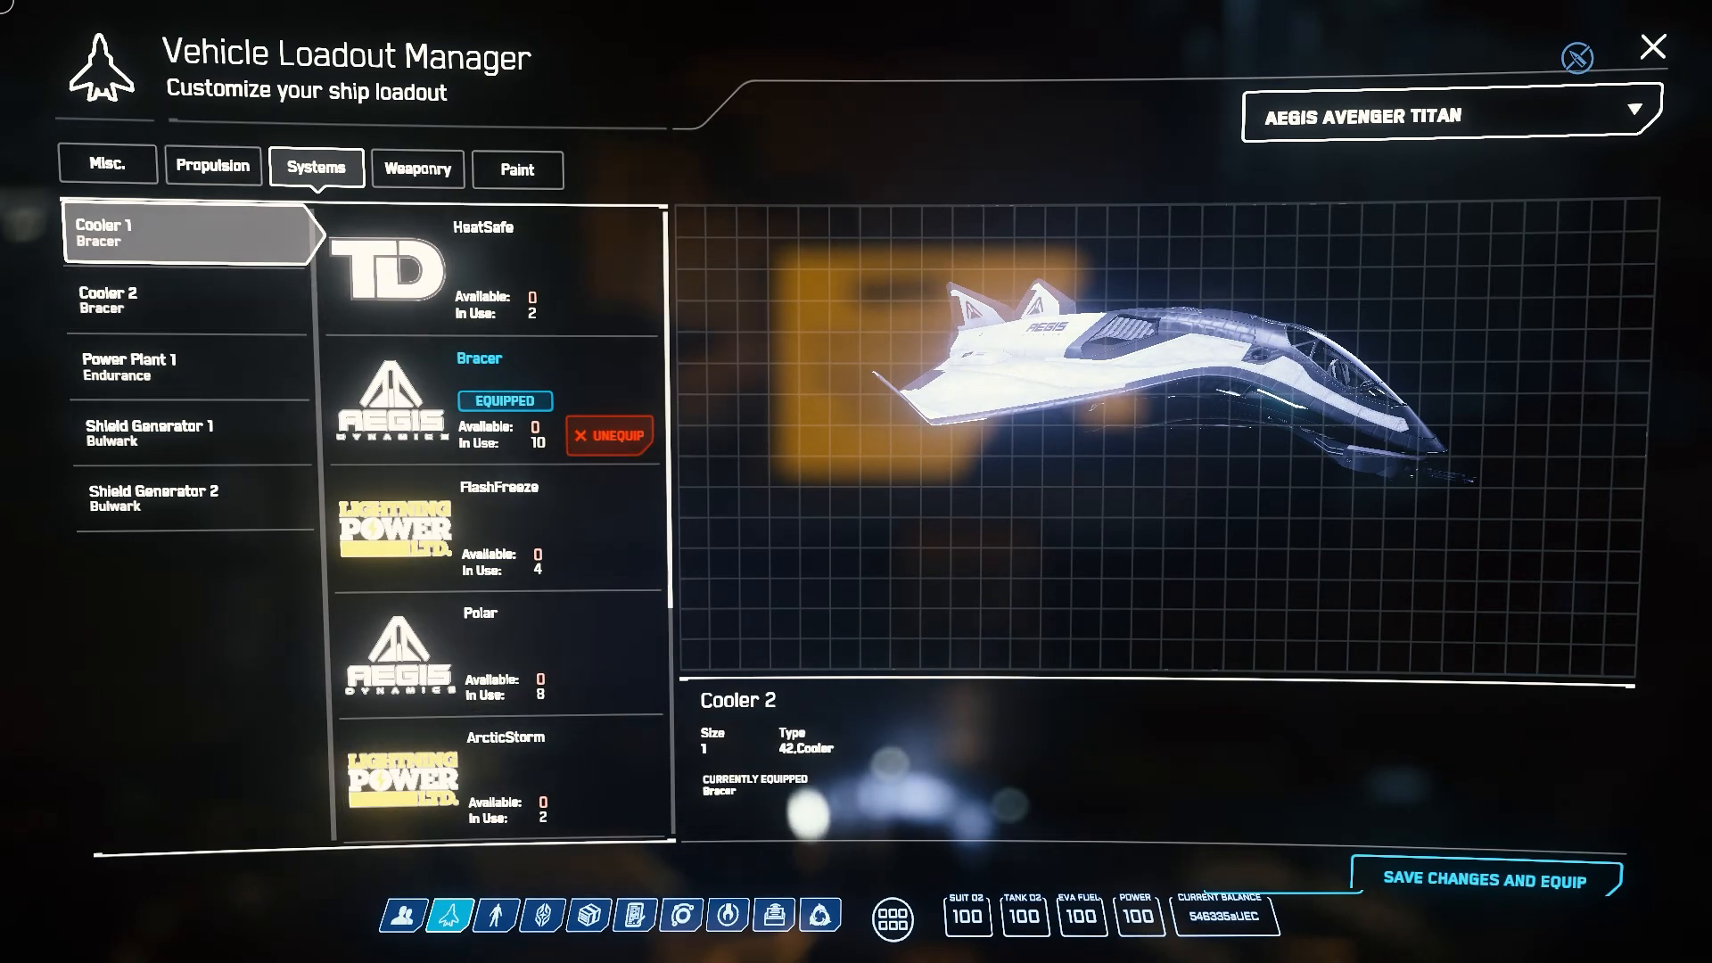
{"action": "left_click", "coordinate": [417, 169]}
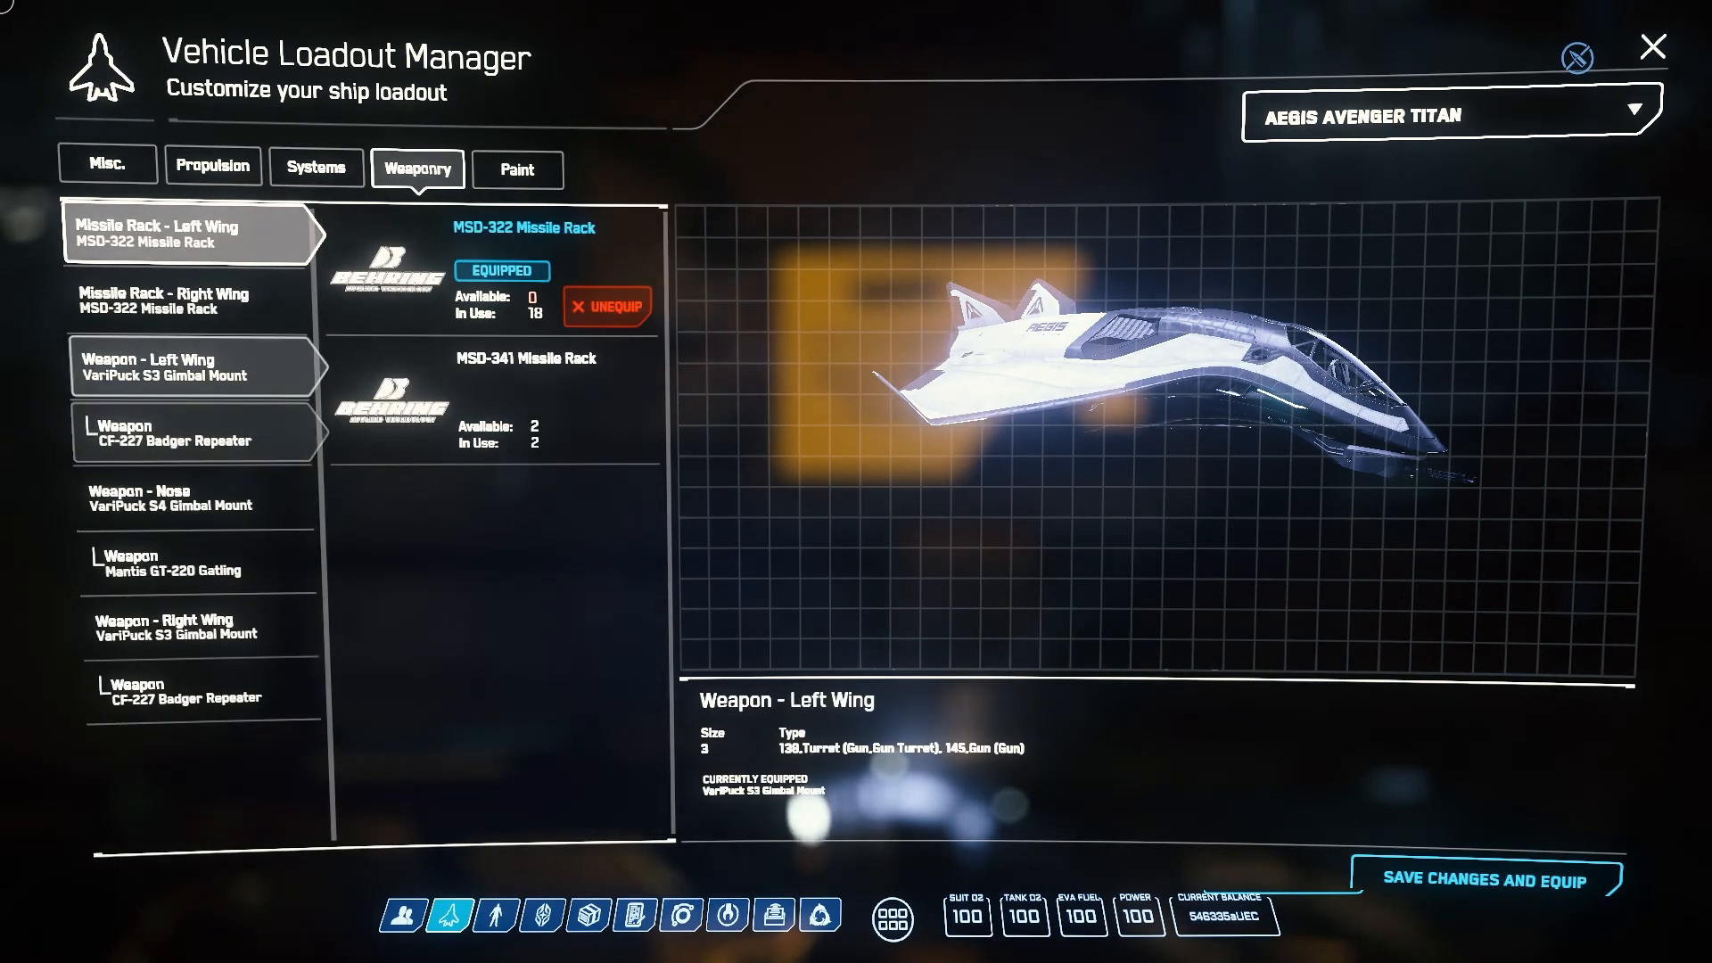
{"action": "left_click", "coordinate": [180, 300]}
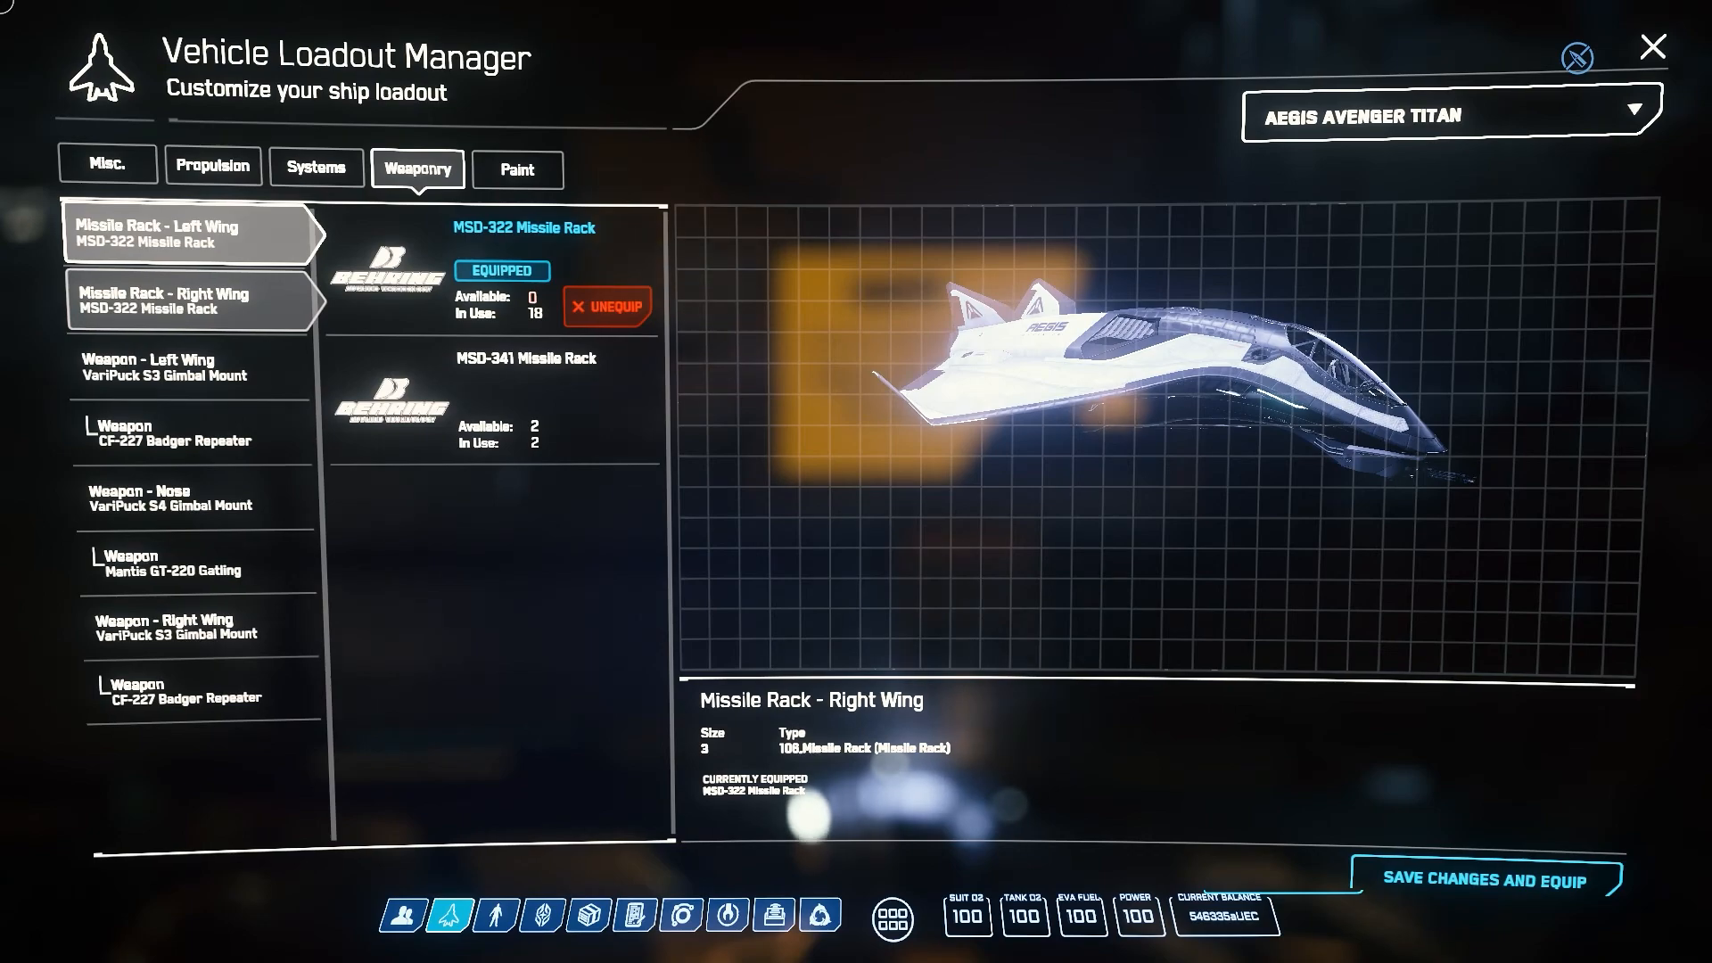
{"action": "left_click", "coordinate": [191, 368]}
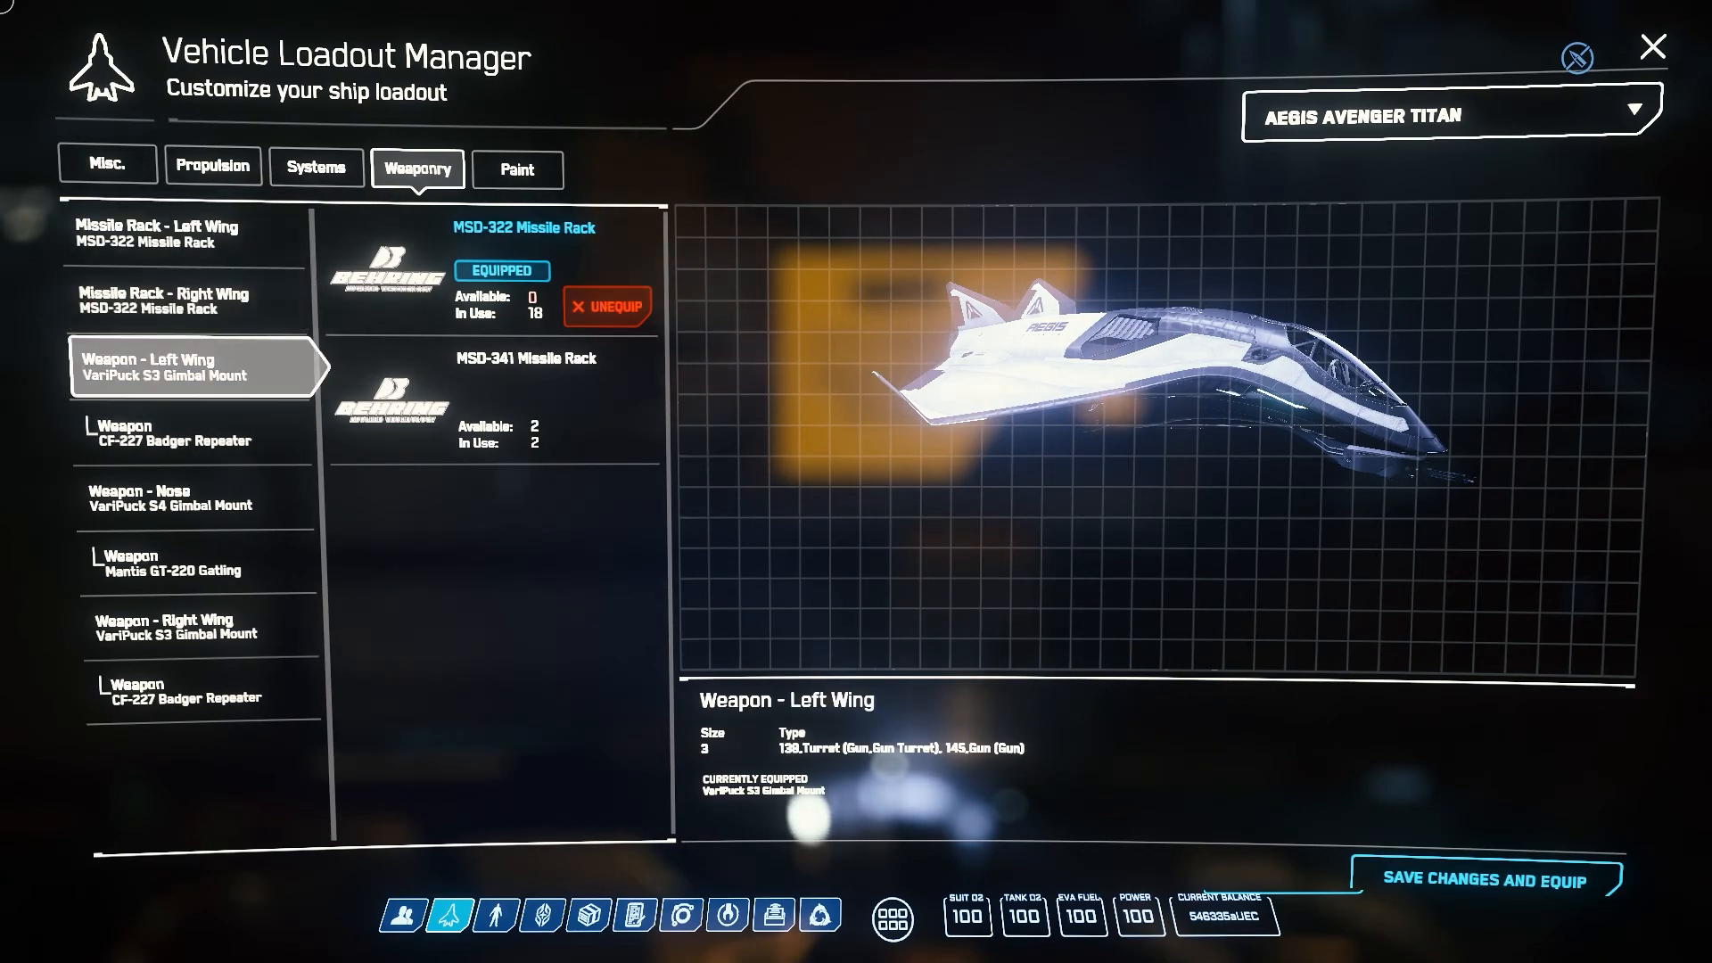
{"action": "left_click", "coordinate": [194, 367]}
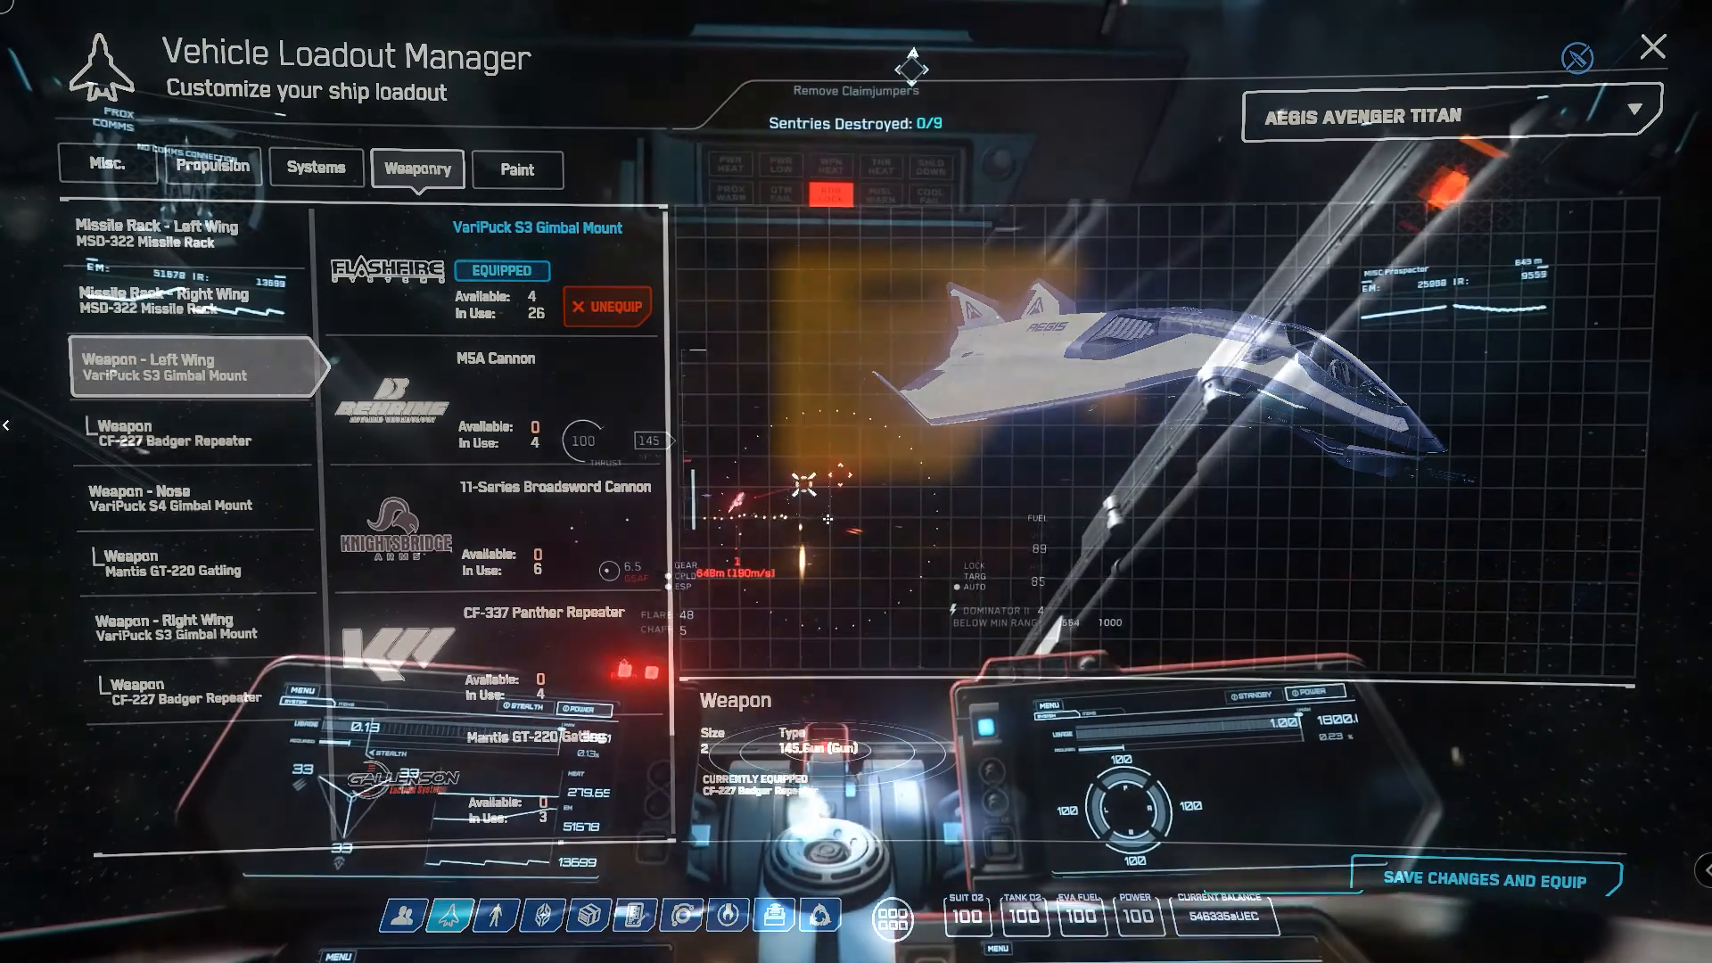